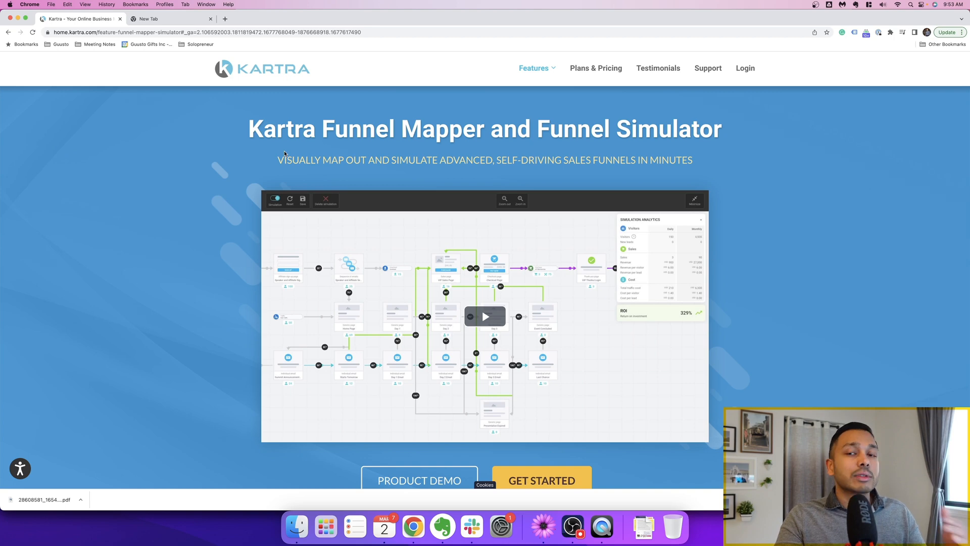
Scroll Kartra's $1 trial plans to the Funnel Mapper and Funnel Simulator rows
{"action": "left_click", "coordinate": [595, 68]}
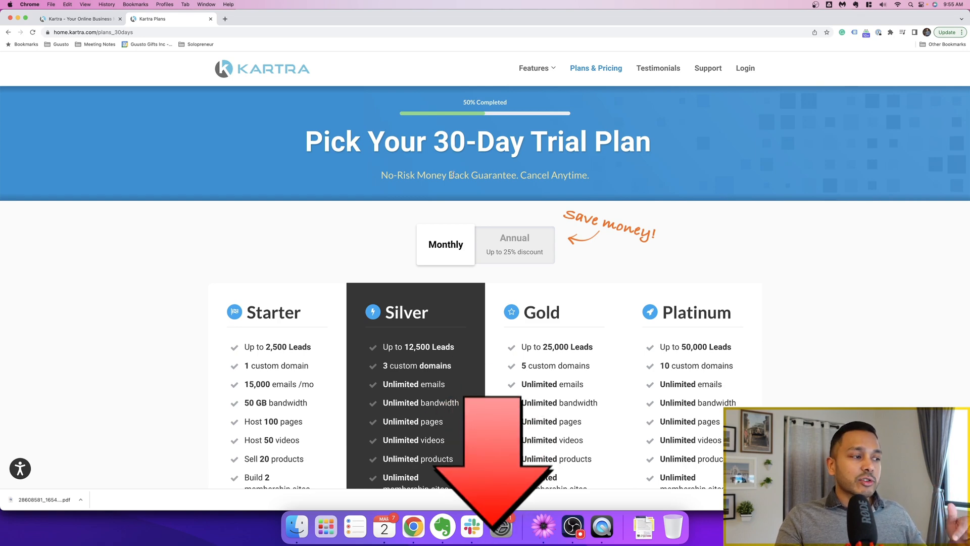
{"action": "scroll", "scroll_direction": "down", "scroll_amount": 3}
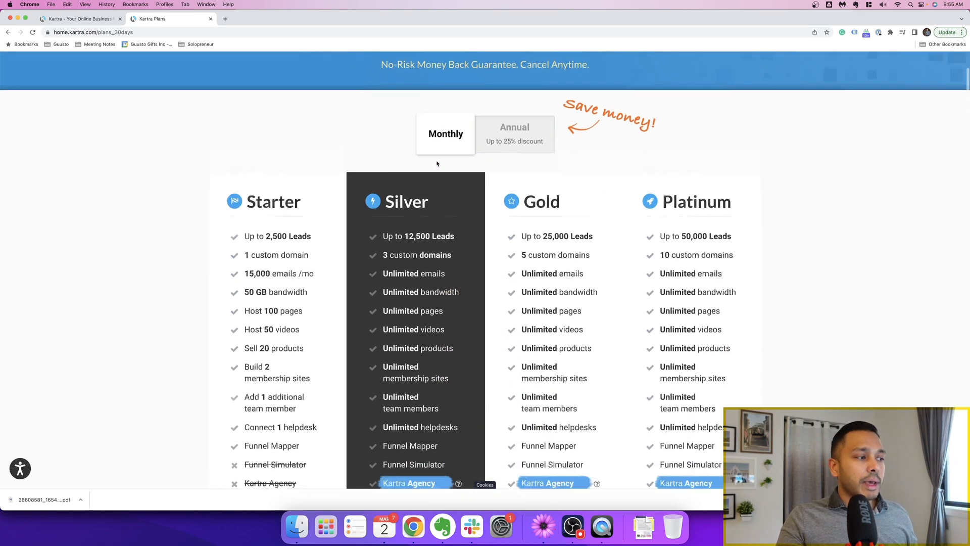
{"action": "scroll", "scroll_direction": "down", "scroll_amount": 3}
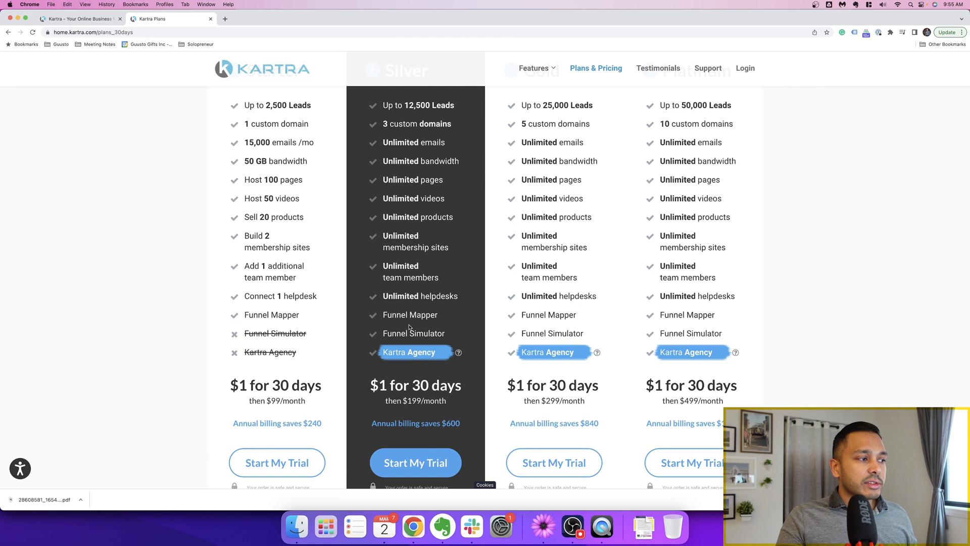
{"action": "mouse_move", "coordinate": [425, 315]}
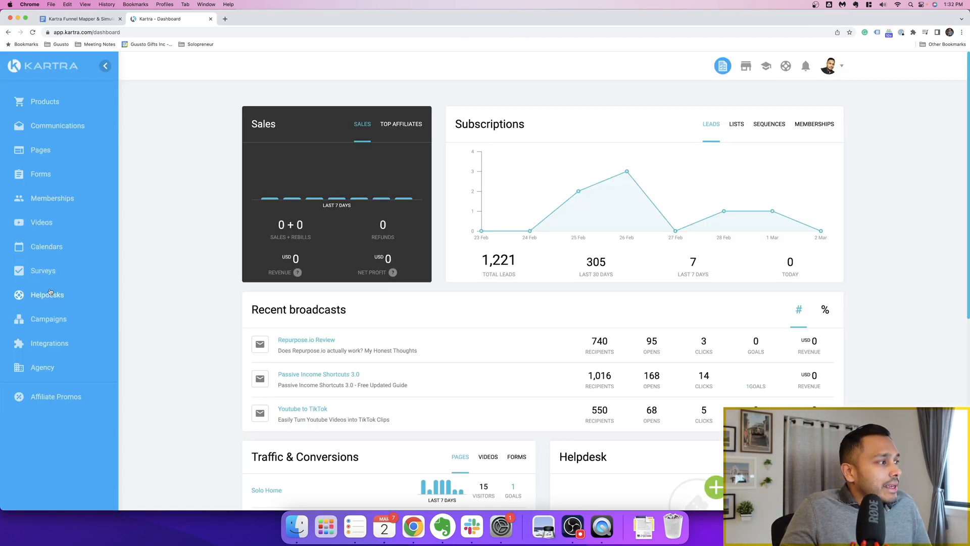
{"action": "mouse_move", "coordinate": [48, 319]}
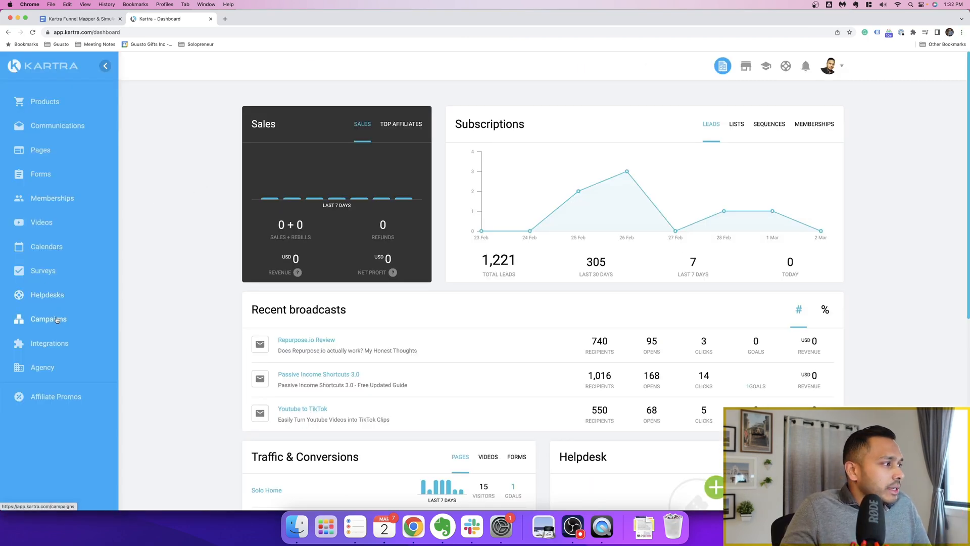
Go to Campaigns > Funnels to begin a new funnel
{"action": "left_click", "coordinate": [48, 319]}
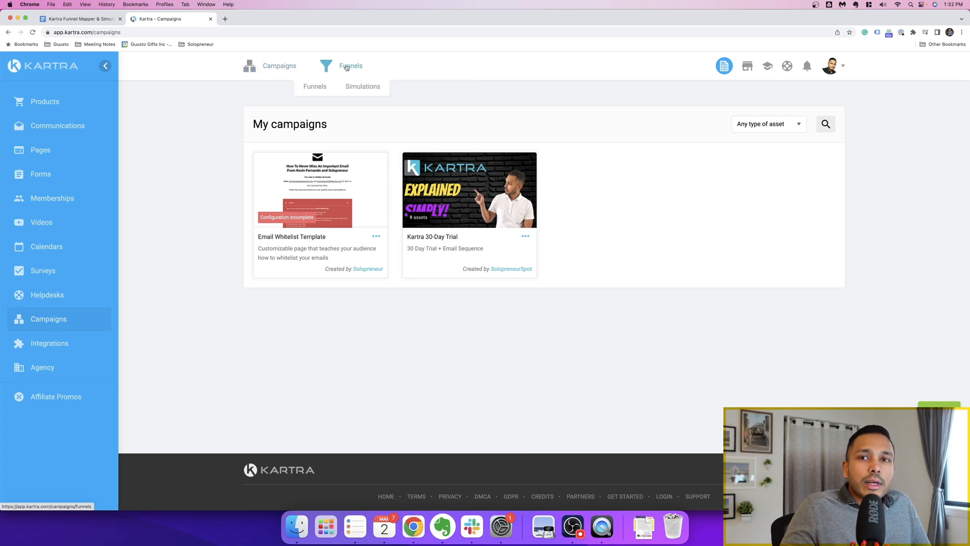
{"action": "left_click", "coordinate": [314, 85]}
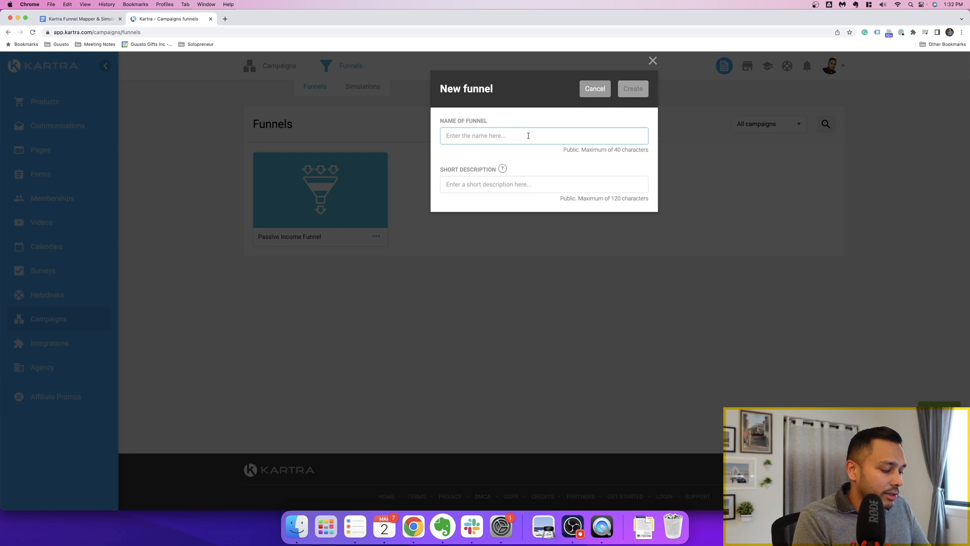
Create a funnel named 'Online Course Funnel' with description 'Example'
{"action": "type", "text": "Online COur"}
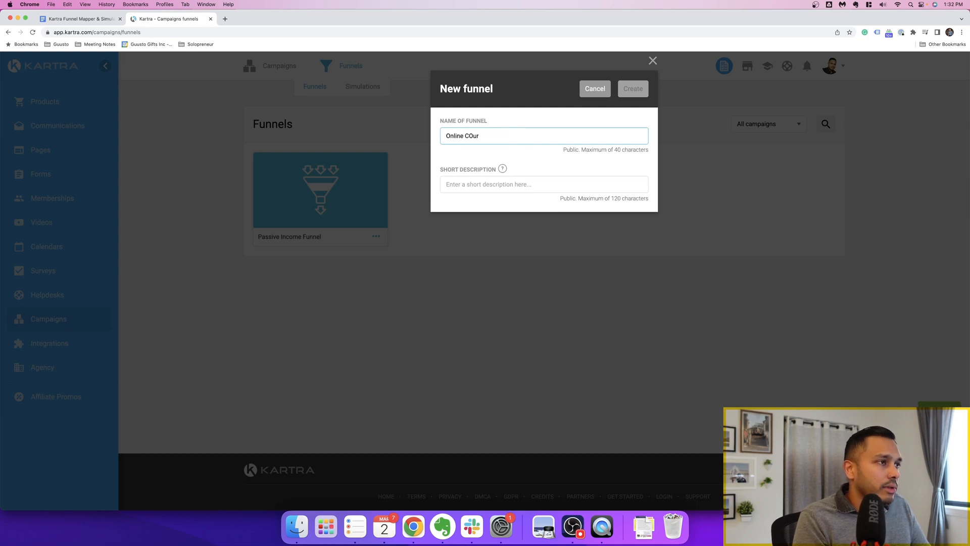
{"action": "type", "text": "se Funnel"}
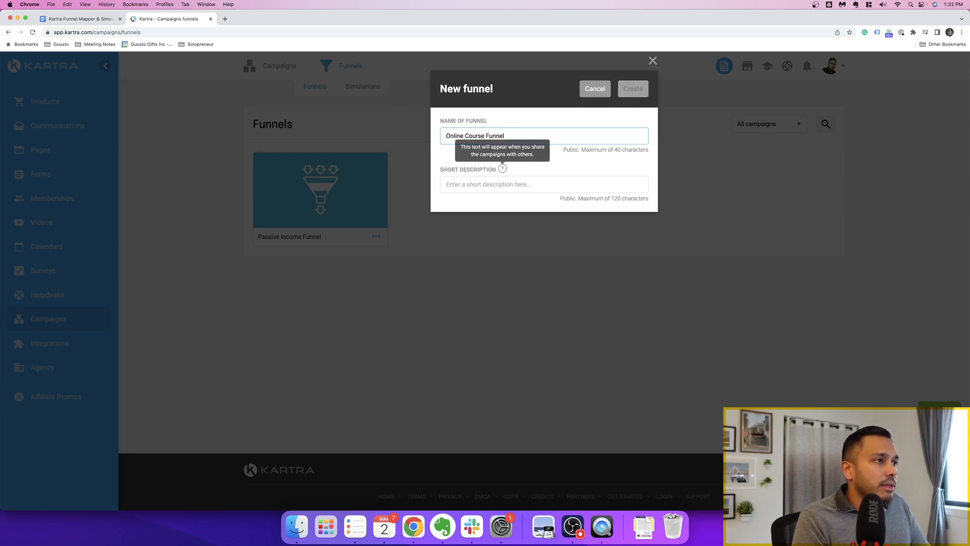
{"action": "left_click", "coordinate": [543, 184]}
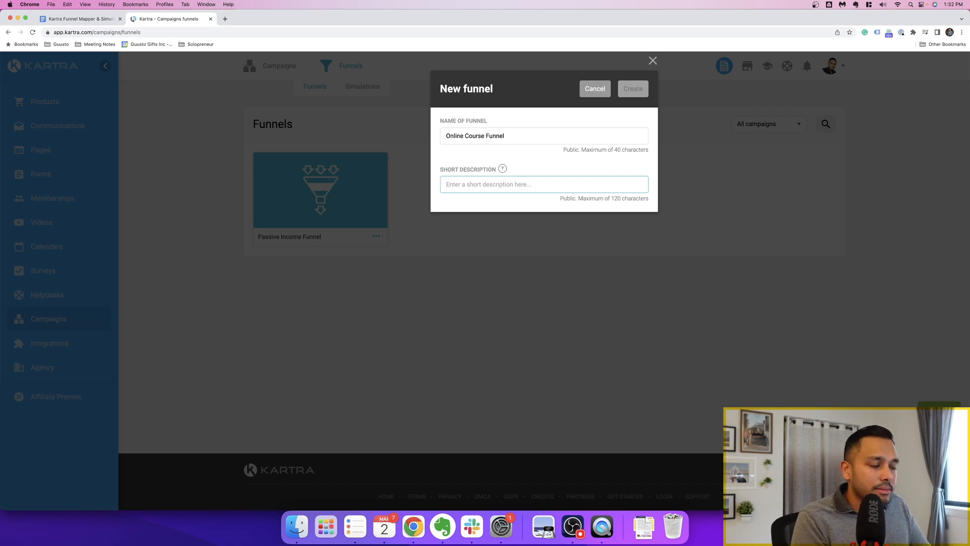
{"action": "type", "text": "Example"}
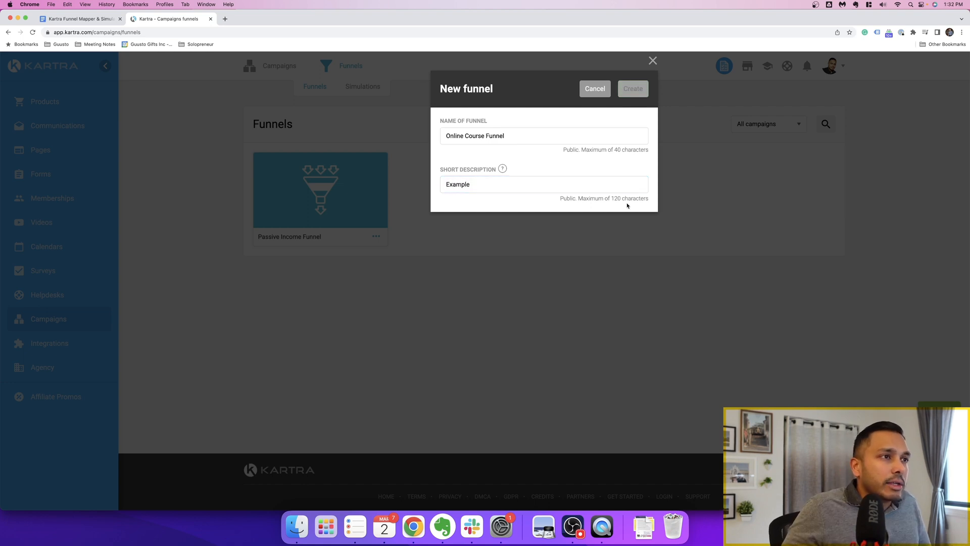
{"action": "left_click", "coordinate": [633, 88]}
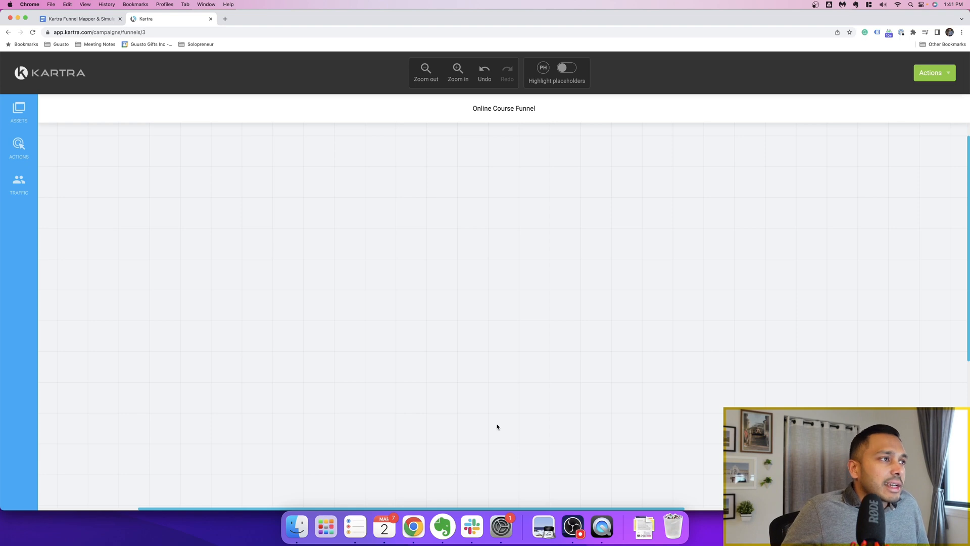
{"action": "mouse_move", "coordinate": [443, 320]}
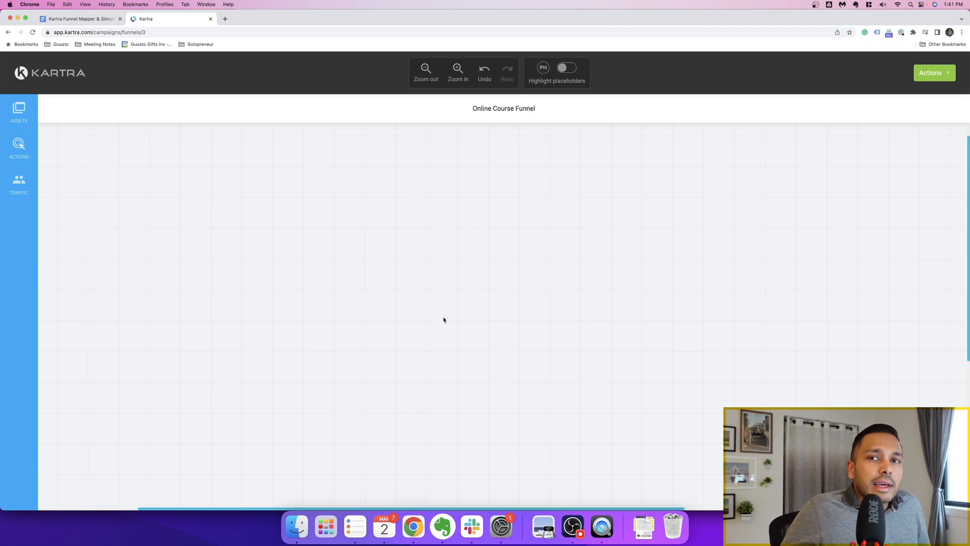
{"action": "mouse_move", "coordinate": [416, 272]}
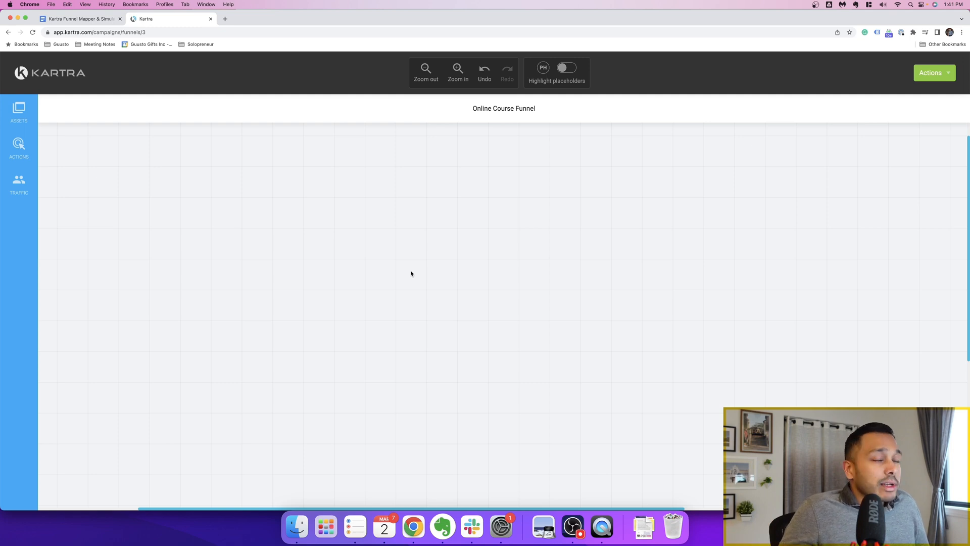
{"action": "mouse_move", "coordinate": [49, 188]}
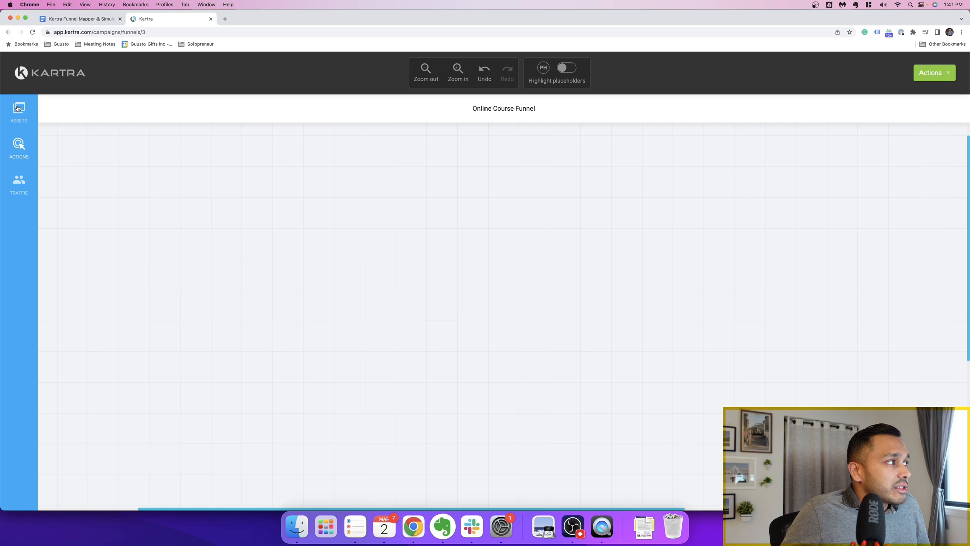
{"action": "mouse_move", "coordinate": [18, 110]}
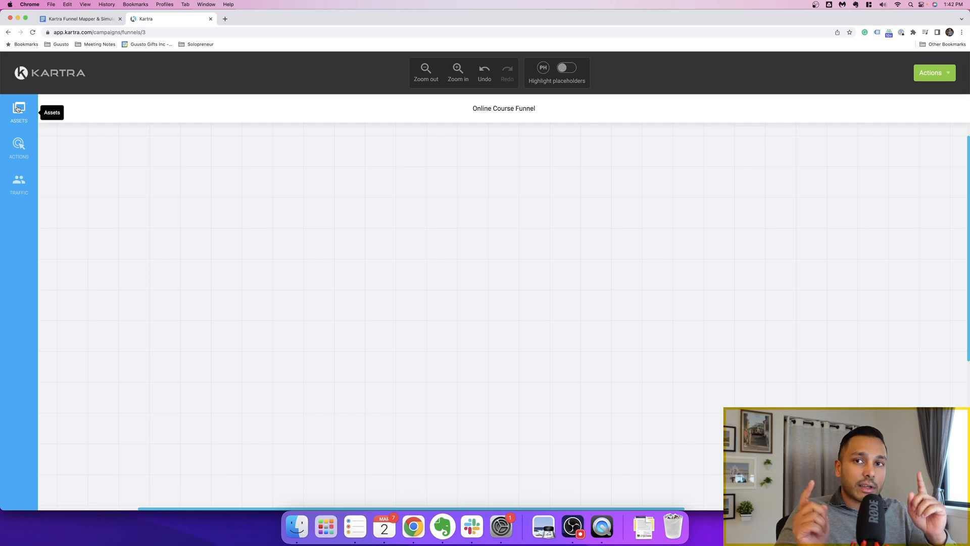
{"action": "mouse_move", "coordinate": [46, 188]}
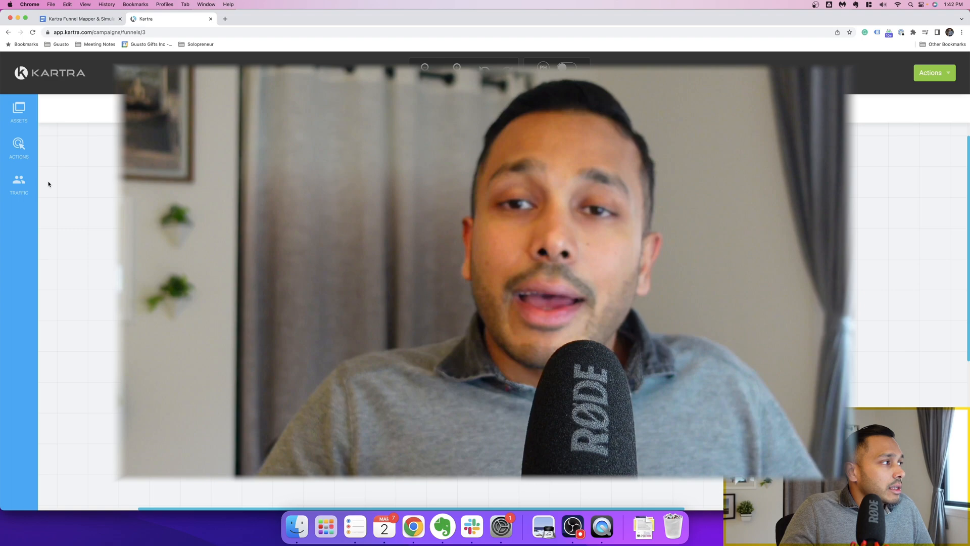
Show the Traffic library from the funnel mapper's left sidebar
{"action": "left_click", "coordinate": [18, 185]}
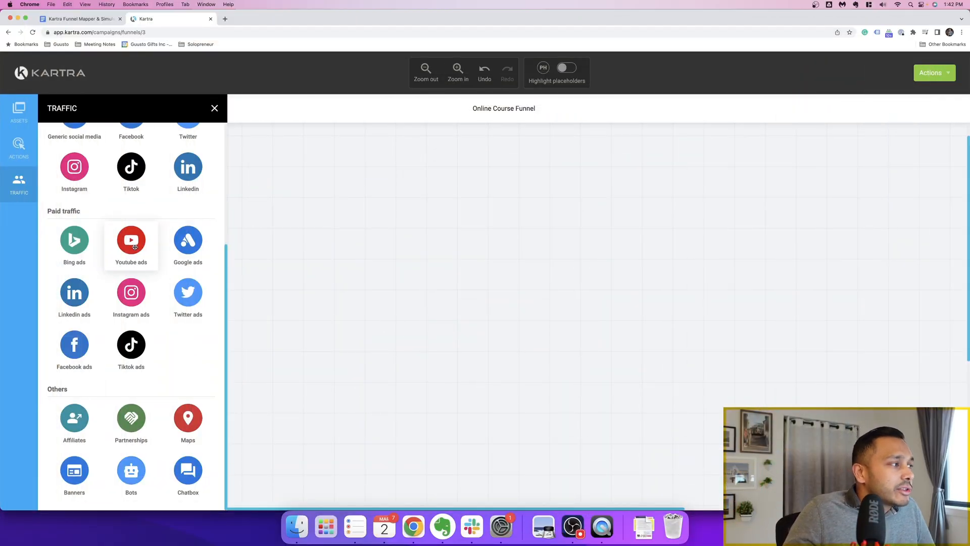
Add a YouTube ads traffic source described as 'Lead magnet campaign'
{"action": "left_click", "coordinate": [130, 240]}
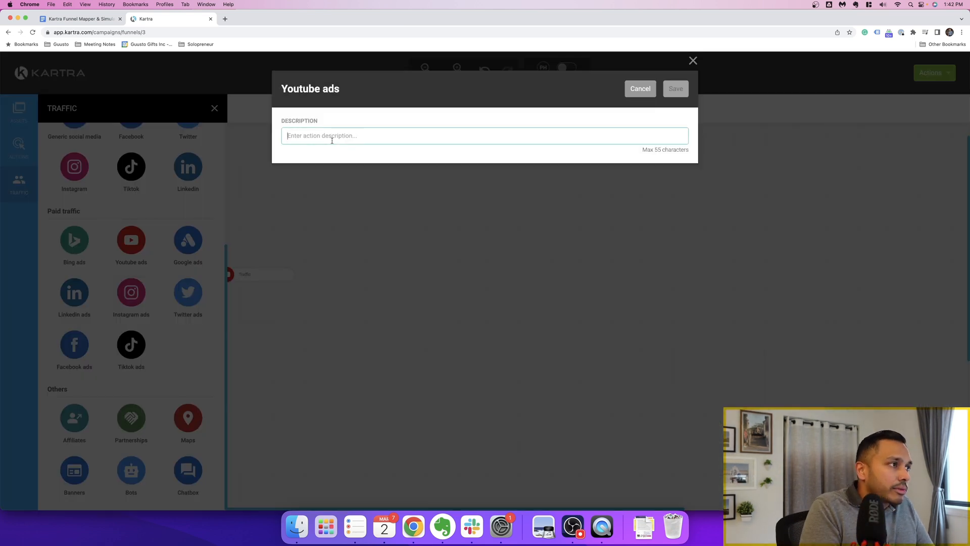
{"action": "type", "text": "Lead"}
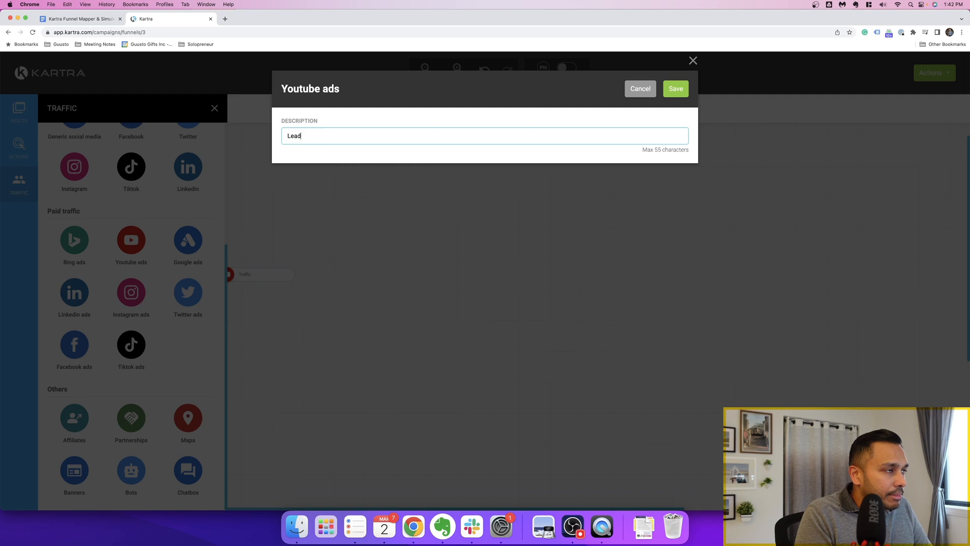
{"action": "type", "text": "magnet camp"}
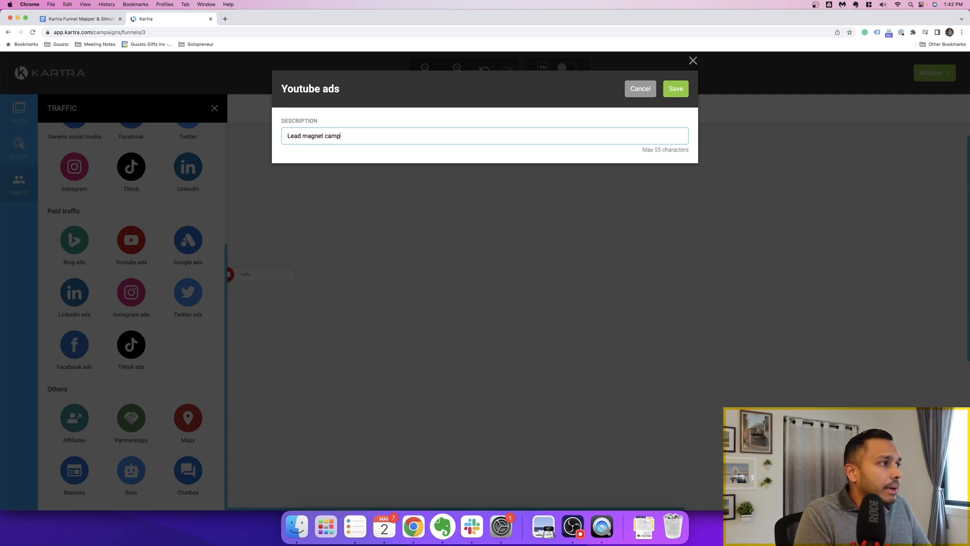
{"action": "left_click", "coordinate": [675, 88]}
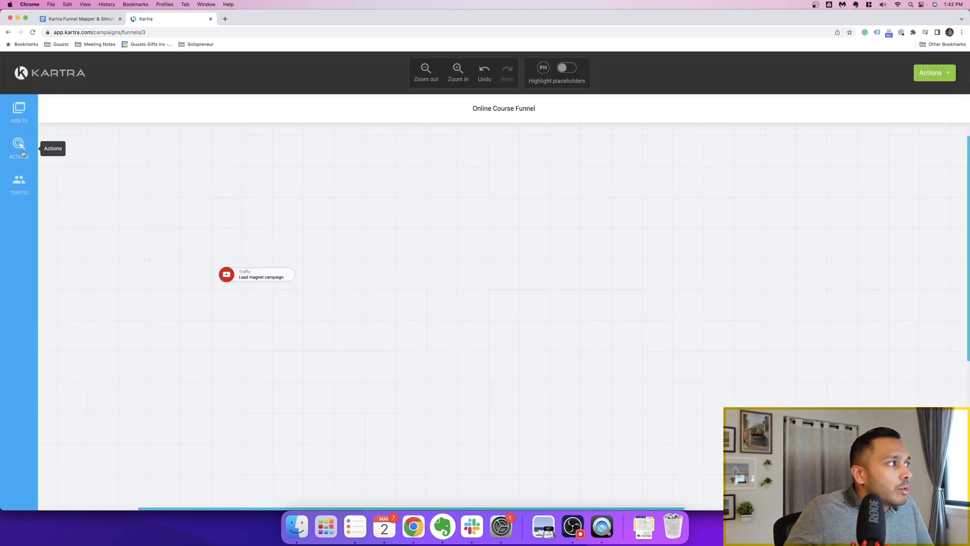
Add a squeeze page linked to the existing '6 Ways Everwebinar Guide' page
{"action": "left_click", "coordinate": [19, 110]}
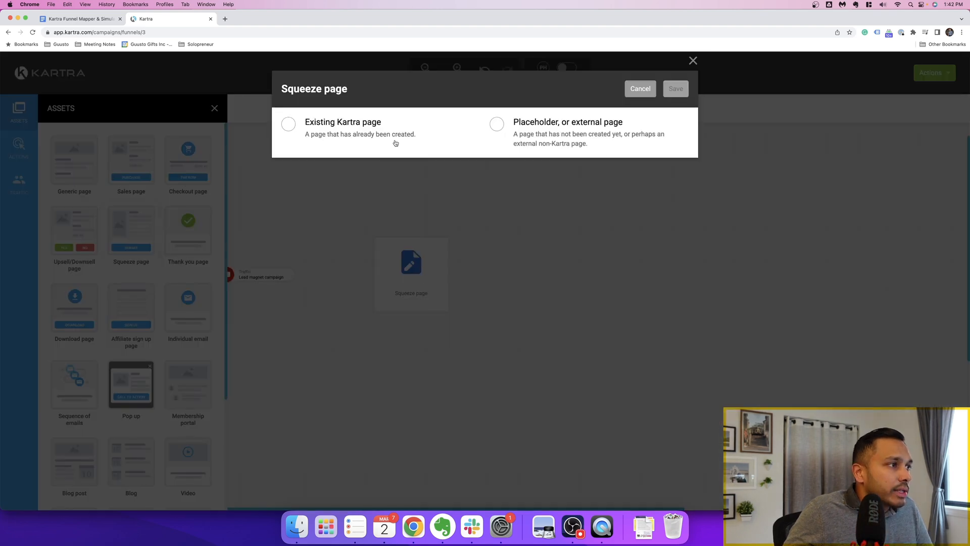
{"action": "left_click", "coordinate": [287, 124]}
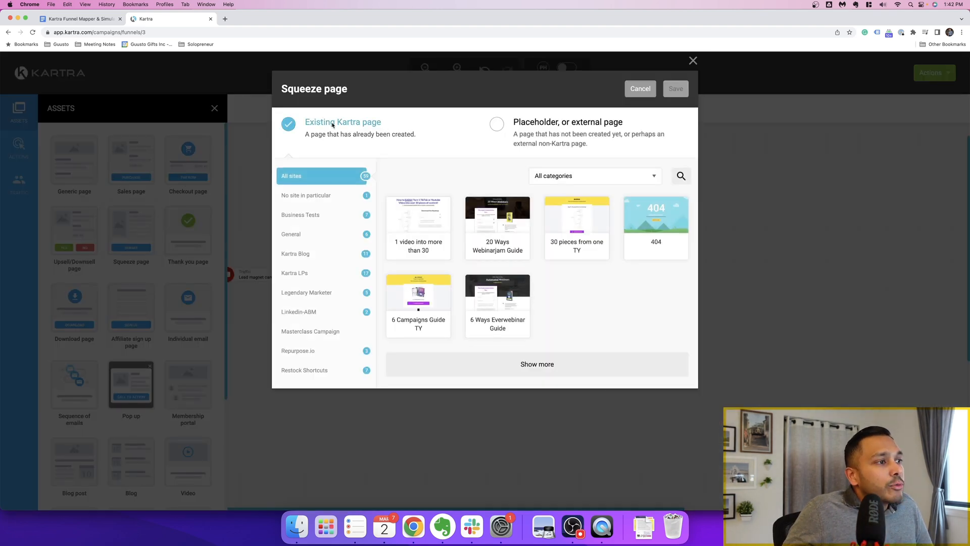
{"action": "mouse_move", "coordinate": [497, 228]}
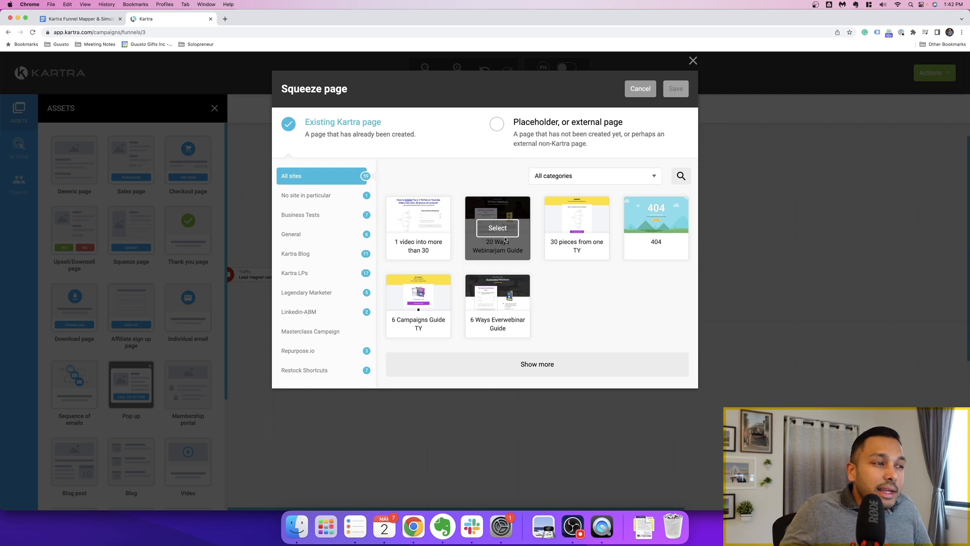
{"action": "mouse_move", "coordinate": [497, 294]}
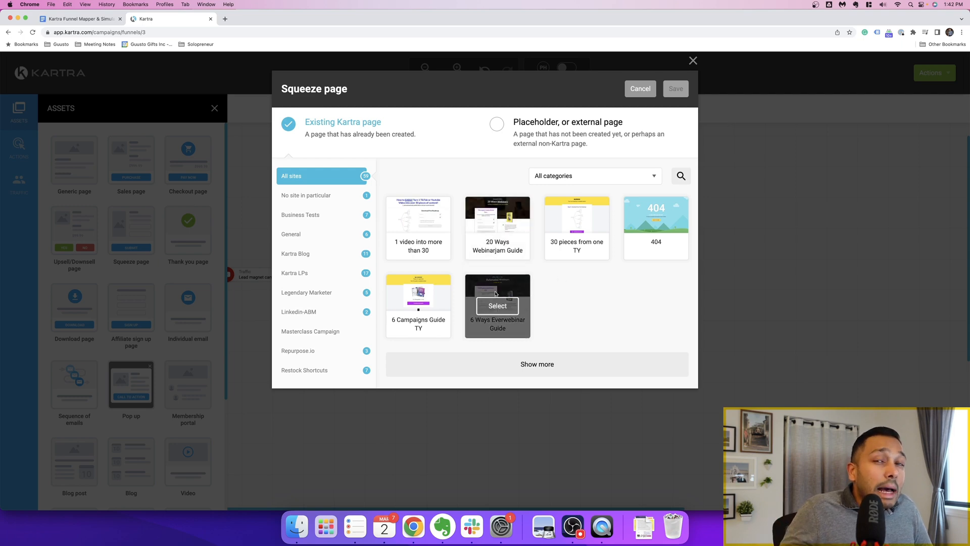
{"action": "mouse_move", "coordinate": [498, 291]}
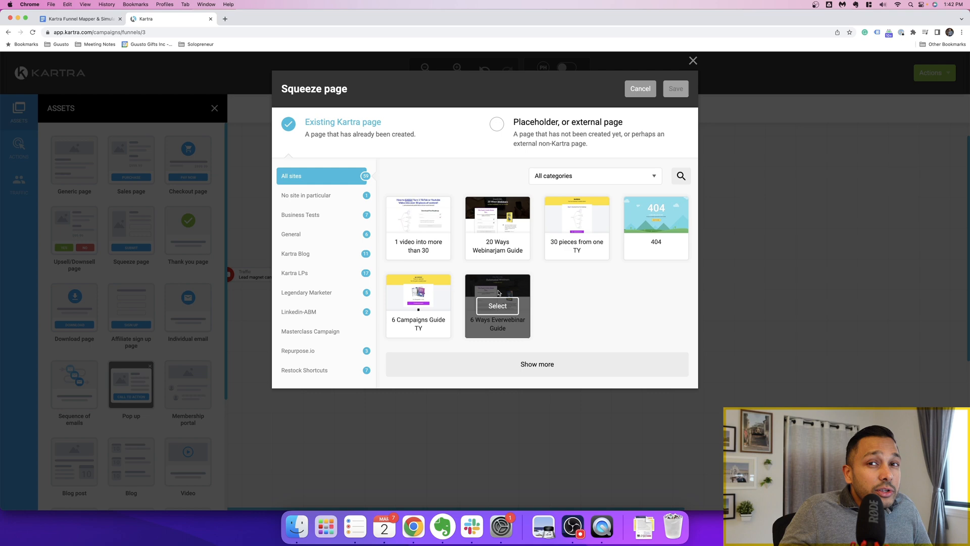
{"action": "mouse_move", "coordinate": [498, 305]}
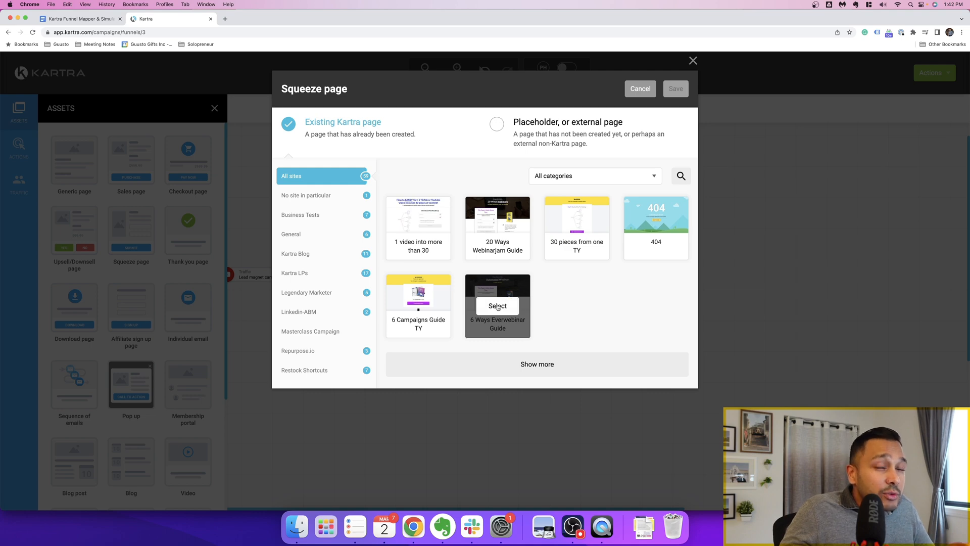
{"action": "left_click", "coordinate": [497, 305]}
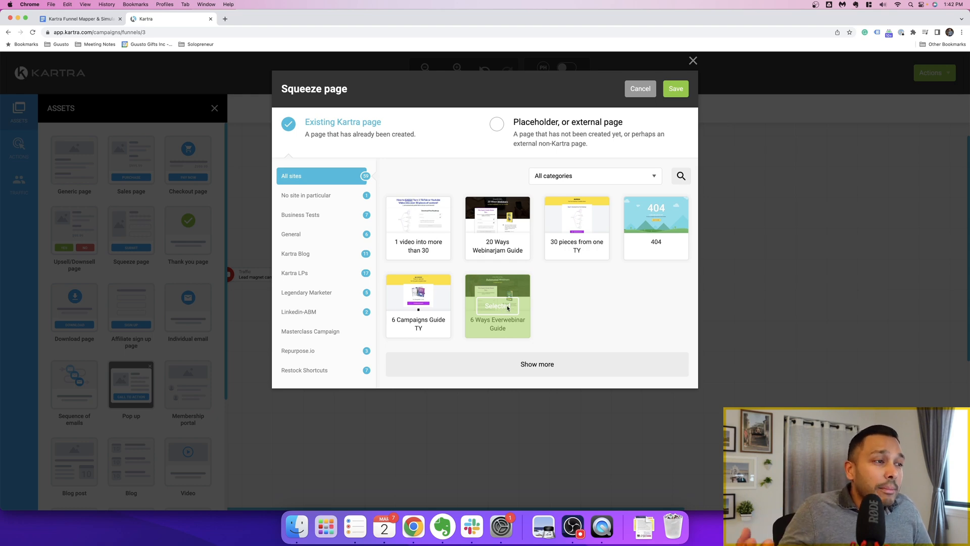
{"action": "left_click", "coordinate": [497, 305]}
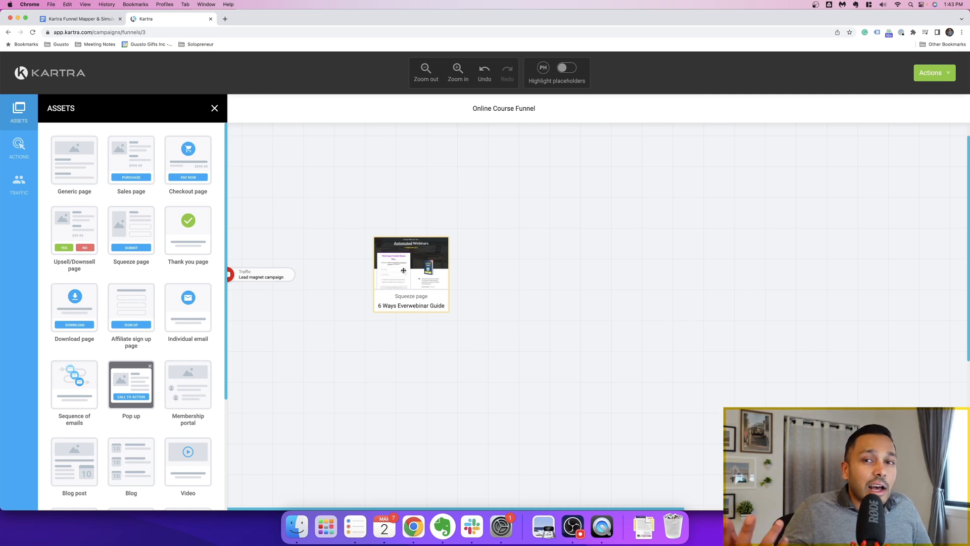
{"action": "left_click", "coordinate": [411, 262]}
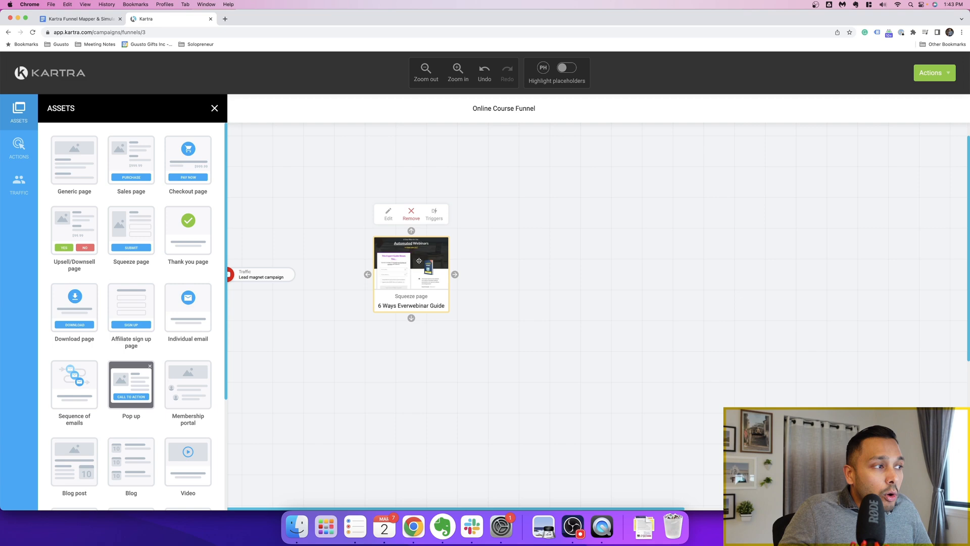
Make the squeeze page a placeholder named 'Lead magnet landing page'
{"action": "left_click", "coordinate": [410, 214]}
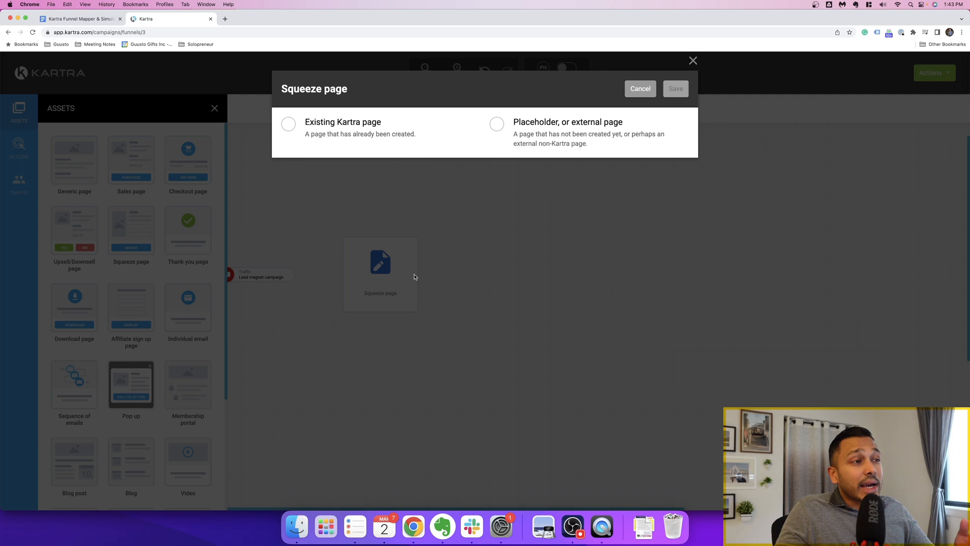
{"action": "left_click", "coordinate": [496, 124]}
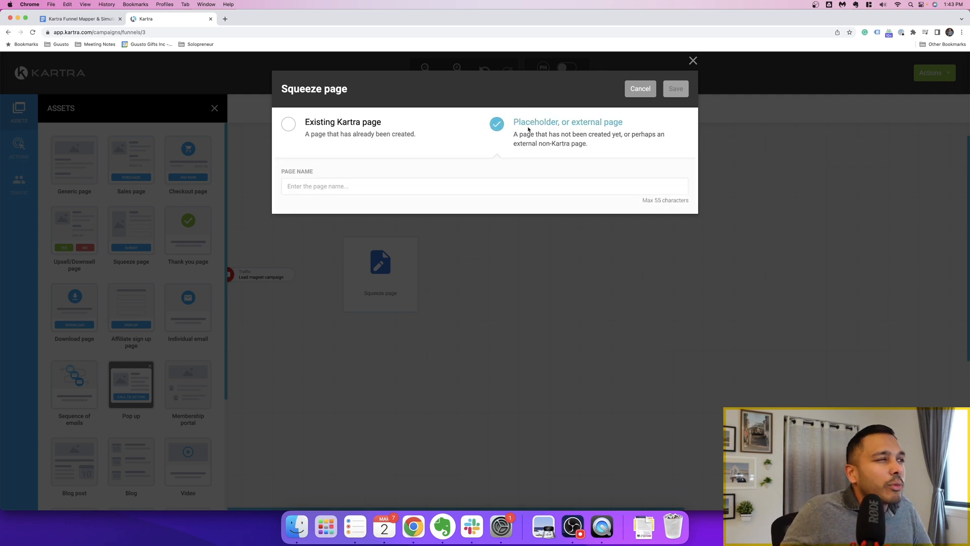
{"action": "type", "text": "L"}
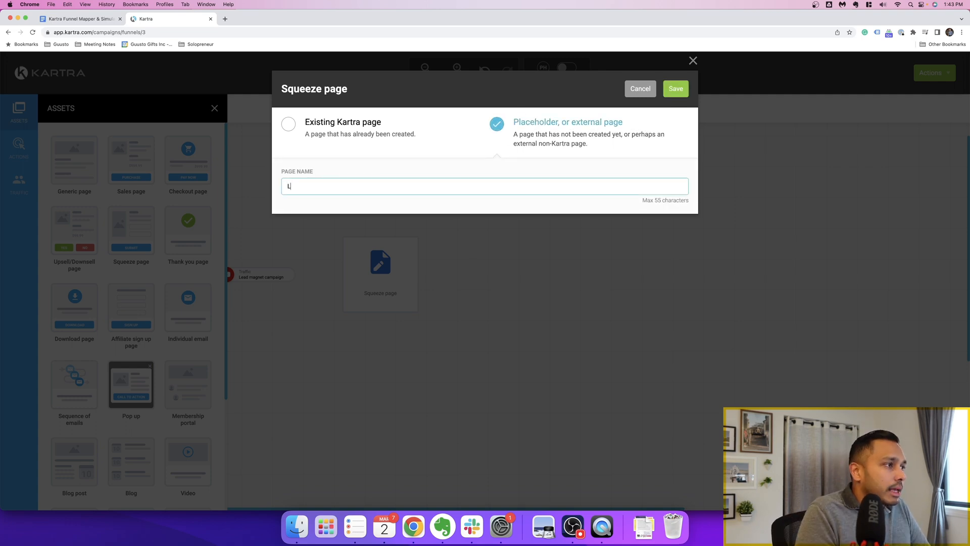
{"action": "type", "text": "Lead magnet landing"}
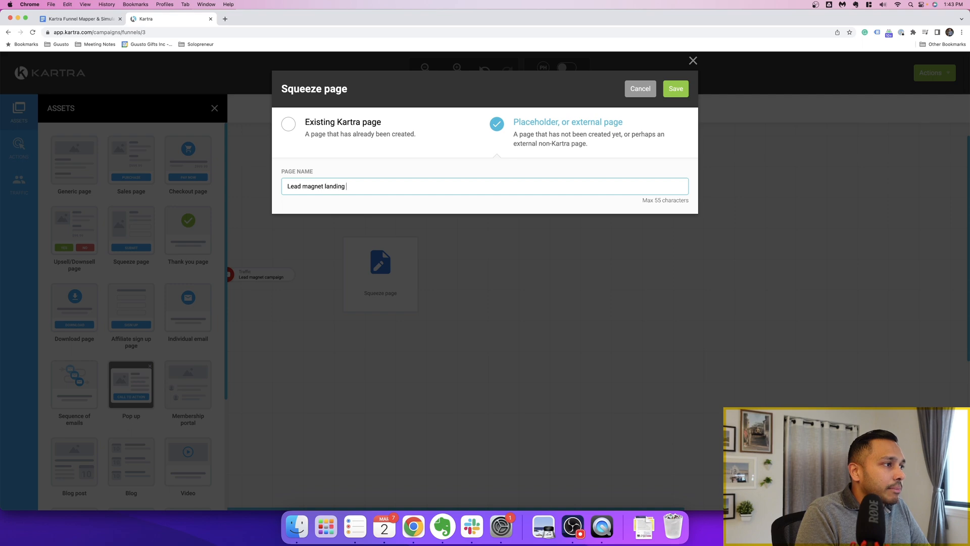
{"action": "left_click", "coordinate": [676, 88]}
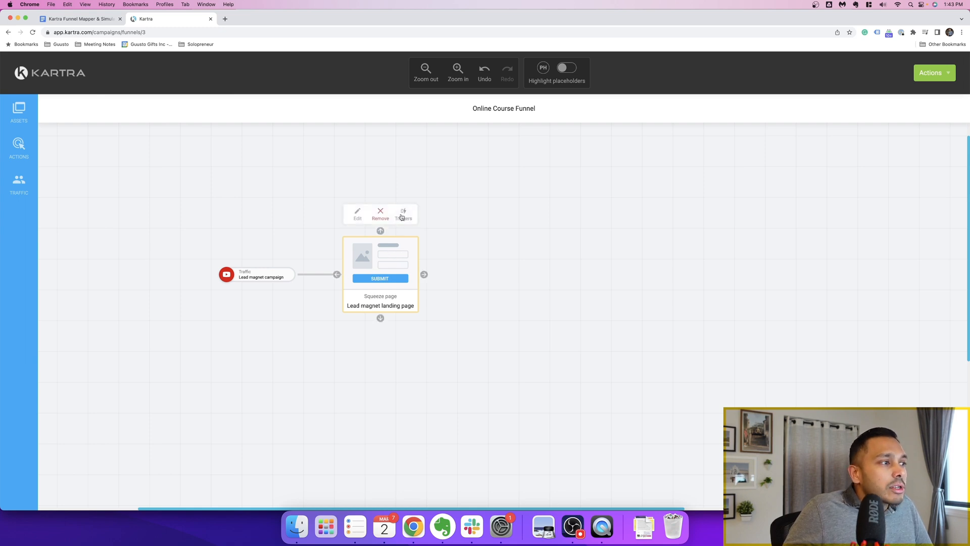
{"action": "left_click", "coordinate": [403, 214]}
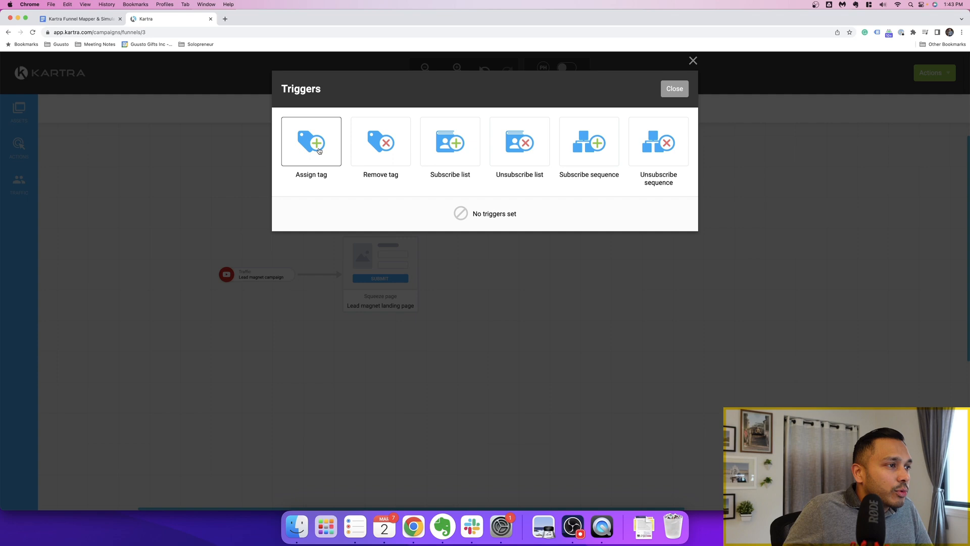
{"action": "mouse_move", "coordinate": [520, 141]}
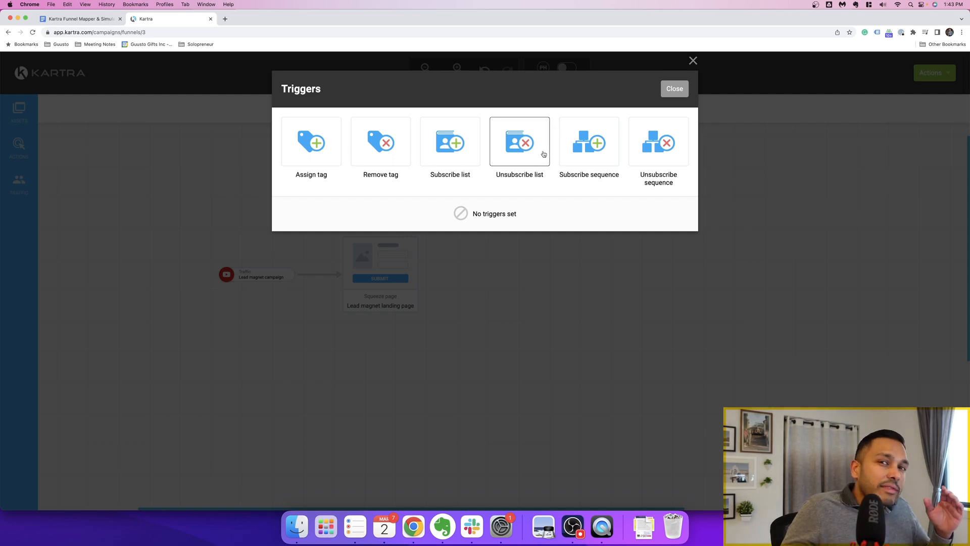
{"action": "mouse_move", "coordinate": [537, 154]}
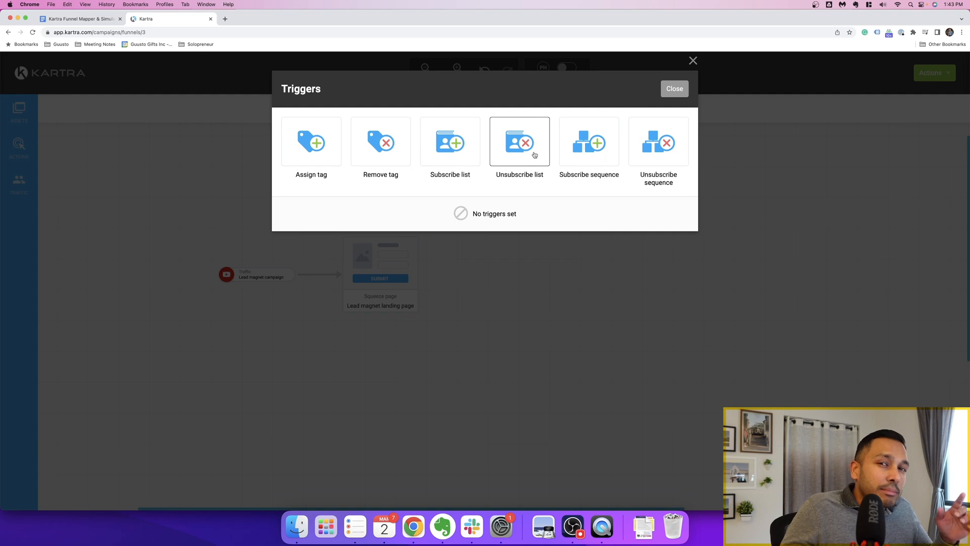
{"action": "mouse_move", "coordinate": [450, 143]}
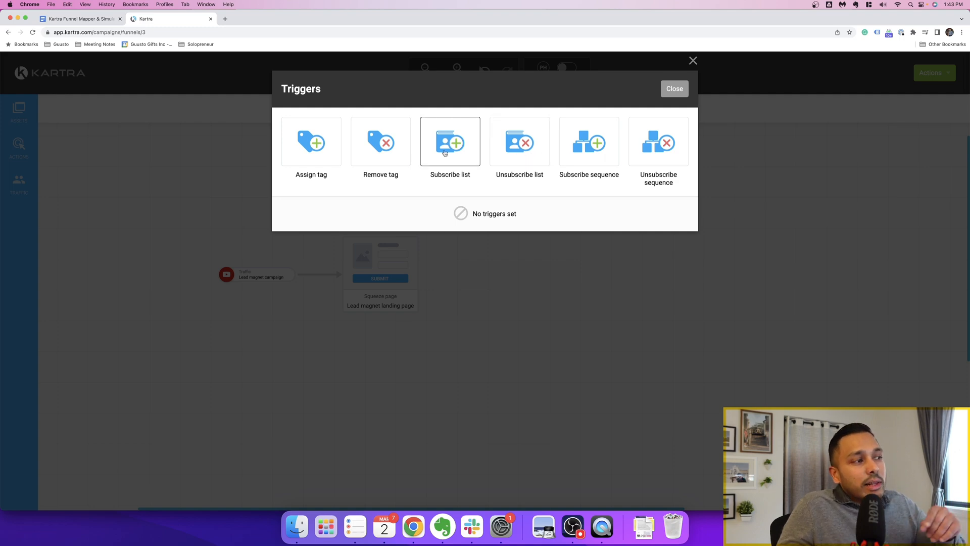
{"action": "left_click", "coordinate": [449, 142]}
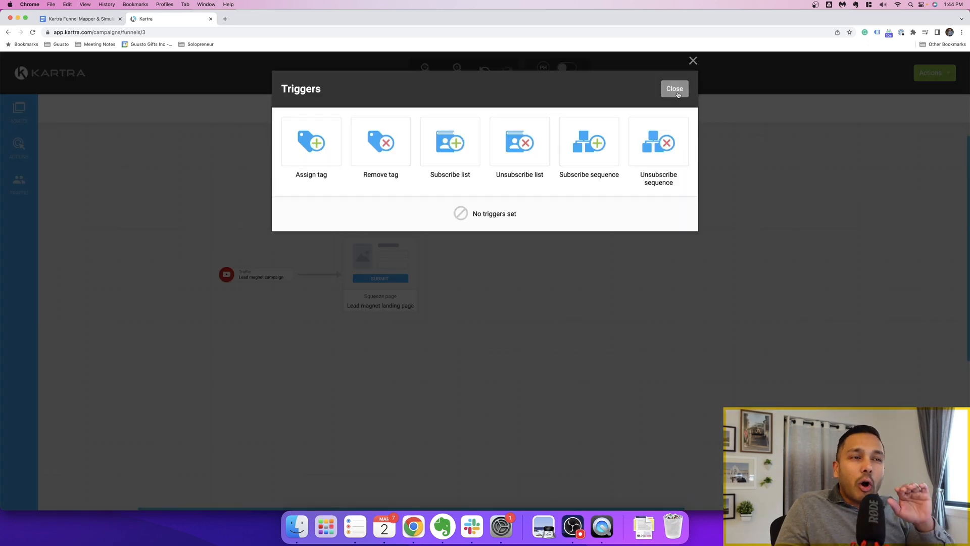
{"action": "left_click", "coordinate": [674, 88]}
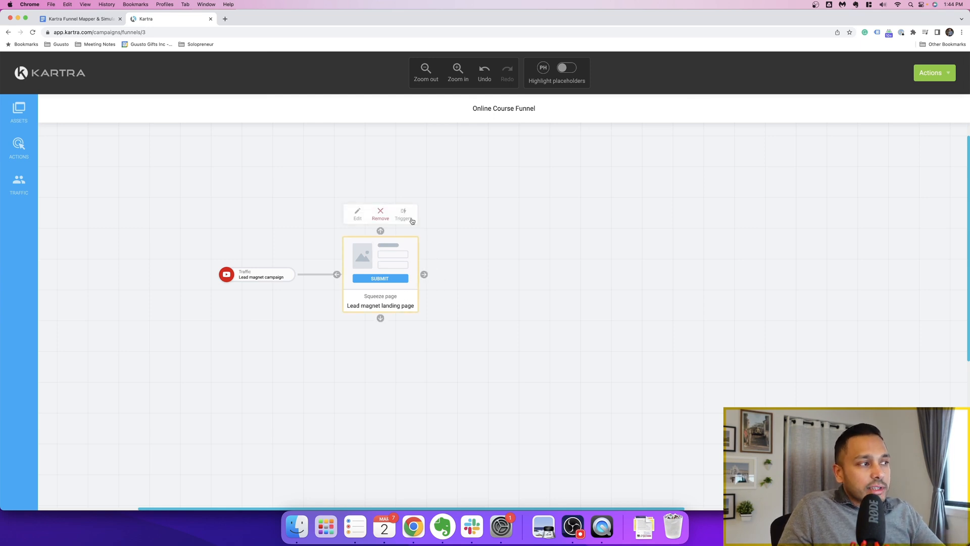
{"action": "mouse_move", "coordinate": [303, 315]}
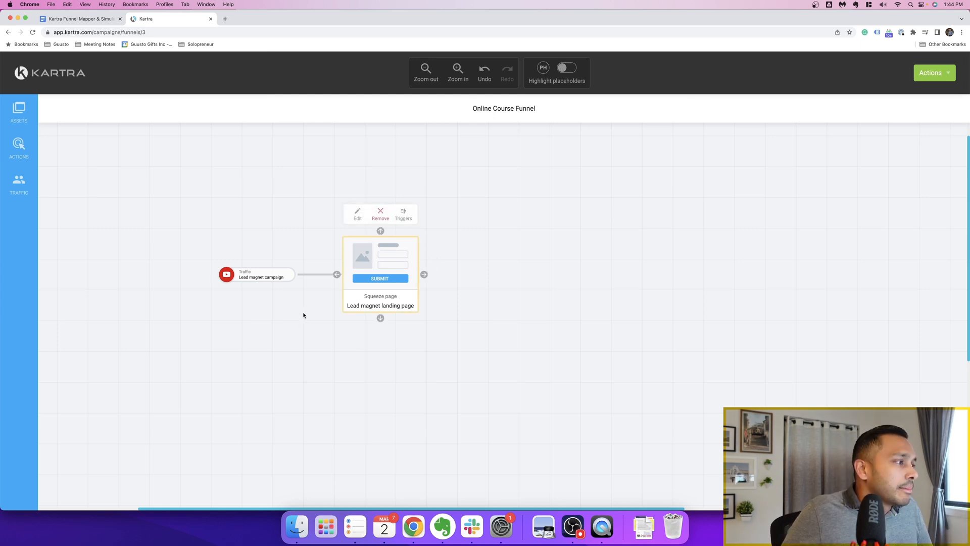
{"action": "left_click", "coordinate": [256, 274]}
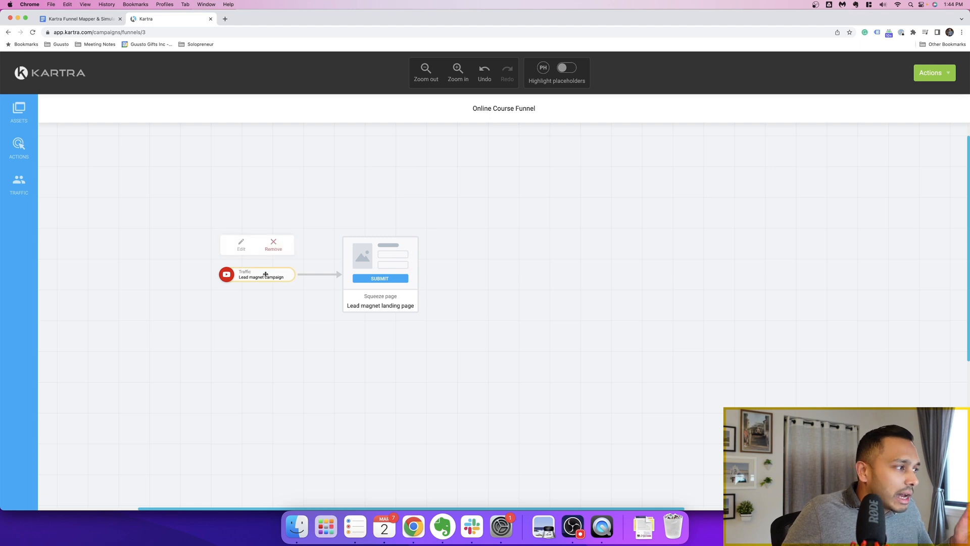
{"action": "left_click", "coordinate": [380, 273]}
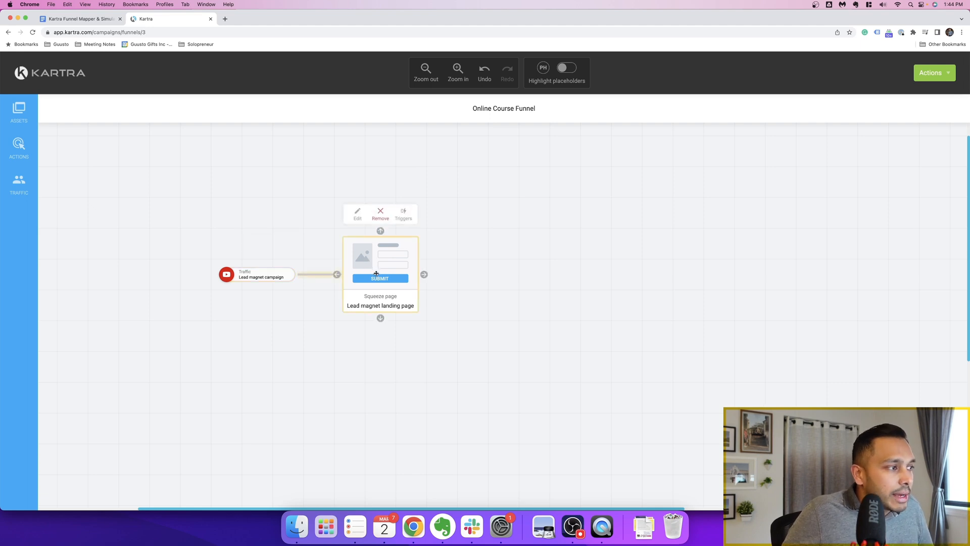
{"action": "mouse_move", "coordinate": [19, 146]}
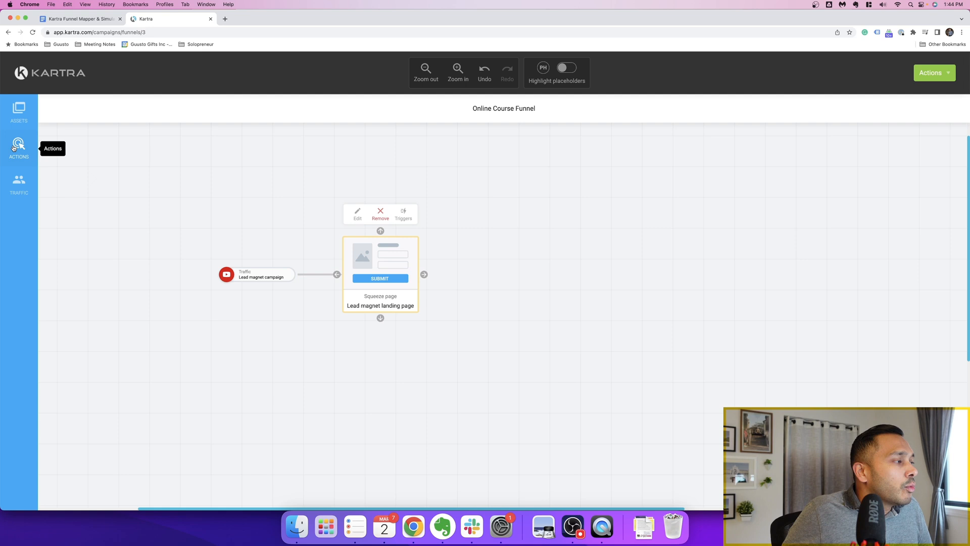
Place a Form registration action labelled 'example' after the landing page
{"action": "left_click", "coordinate": [19, 146]}
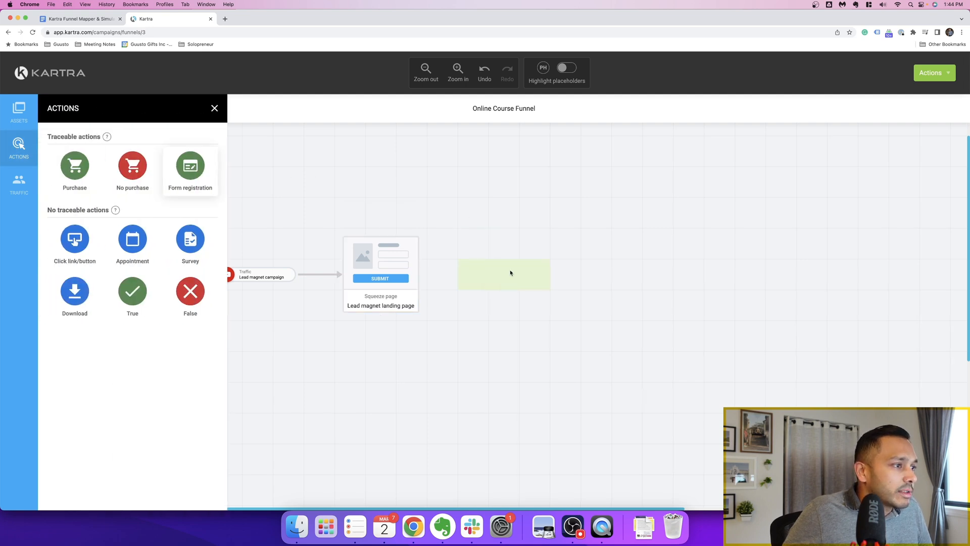
{"action": "left_click", "coordinate": [190, 165]}
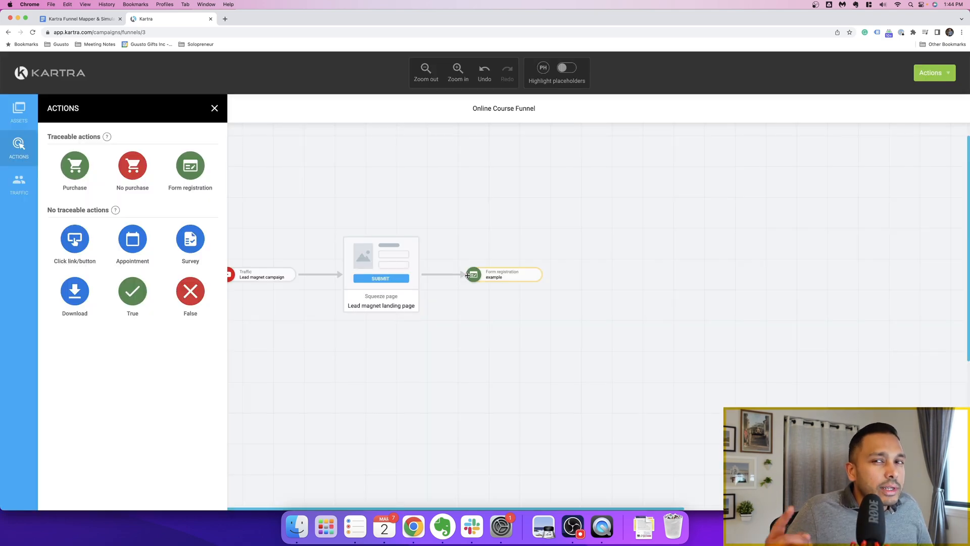
{"action": "mouse_move", "coordinate": [452, 304]}
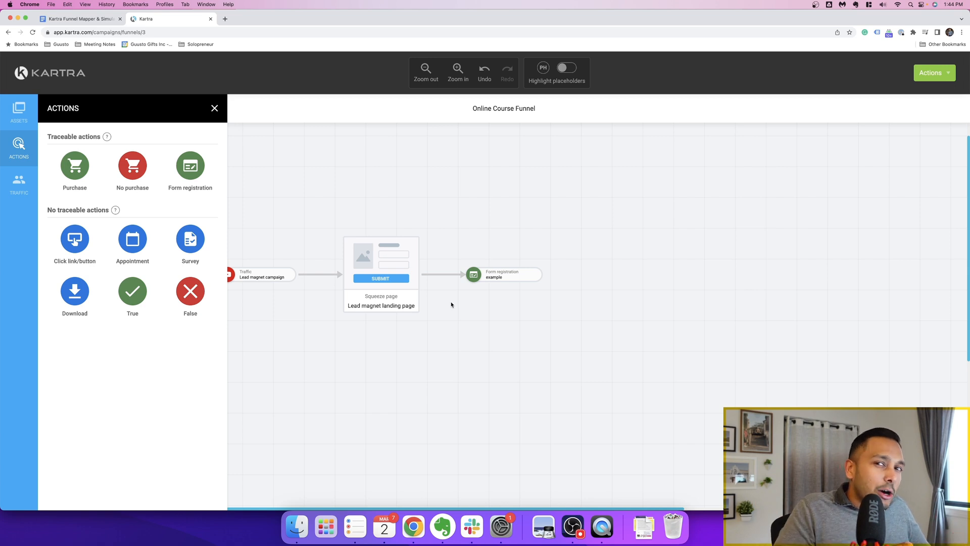
{"action": "left_click", "coordinate": [215, 108]}
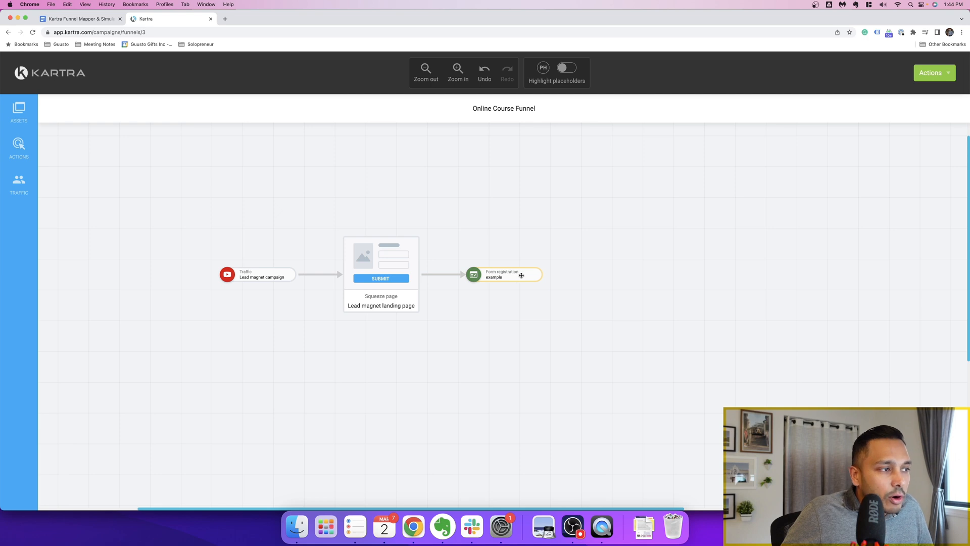
{"action": "mouse_move", "coordinate": [18, 112]}
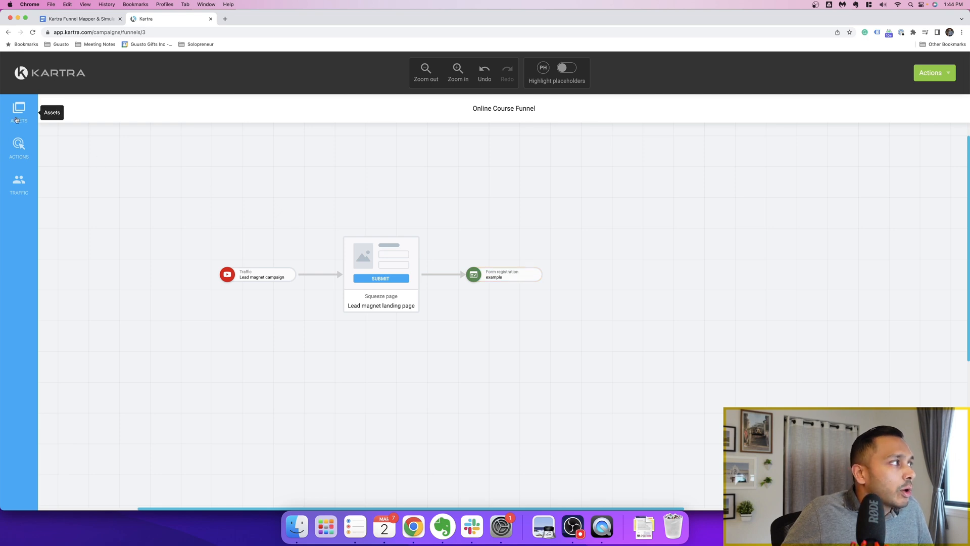
Add a placeholder Thank you page named 'sdfs' after the form registration
{"action": "left_click", "coordinate": [19, 111]}
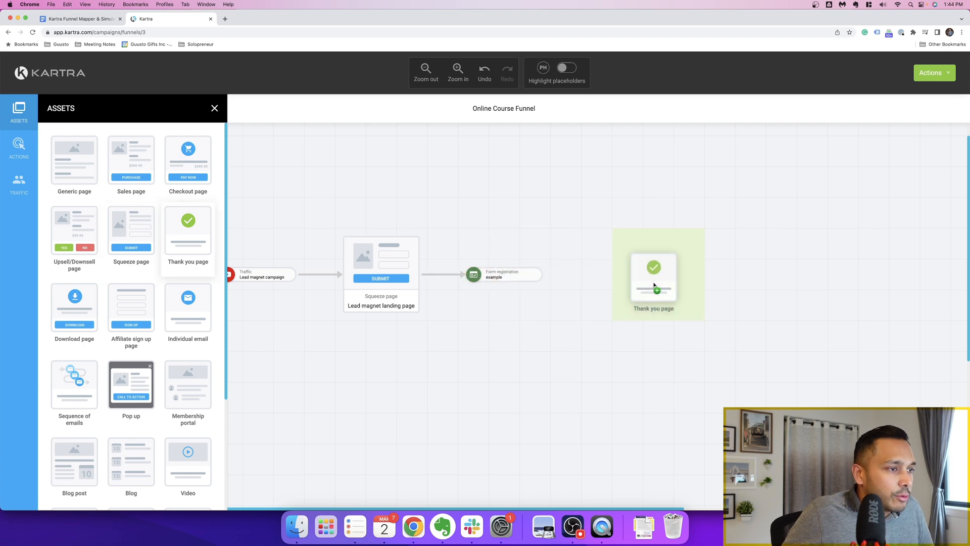
{"action": "left_click", "coordinate": [653, 274]}
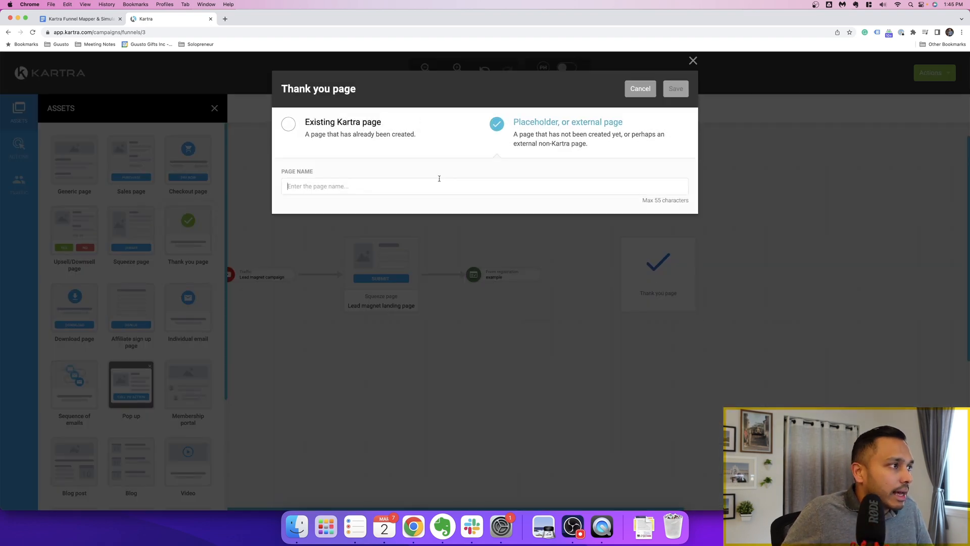
{"action": "left_click", "coordinate": [675, 89]}
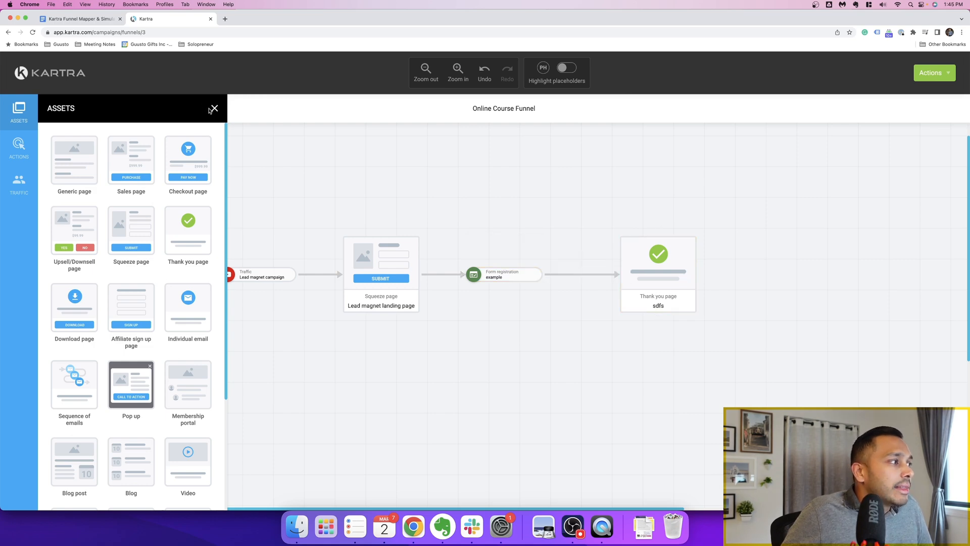
{"action": "left_click", "coordinate": [658, 274]}
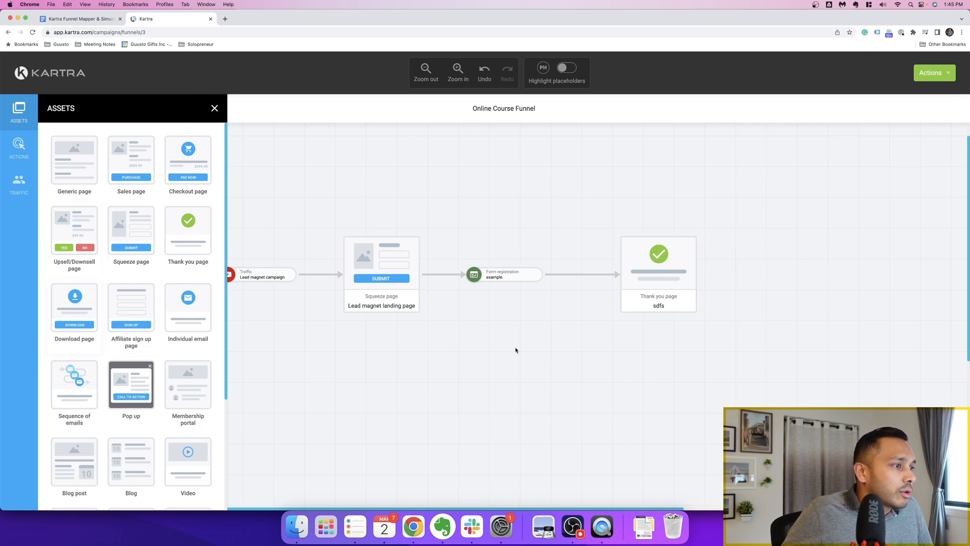
Add placeholder email sequence 'sdfsd' and link the 'sdfs' thank you page to it
{"action": "left_click", "coordinate": [511, 274]}
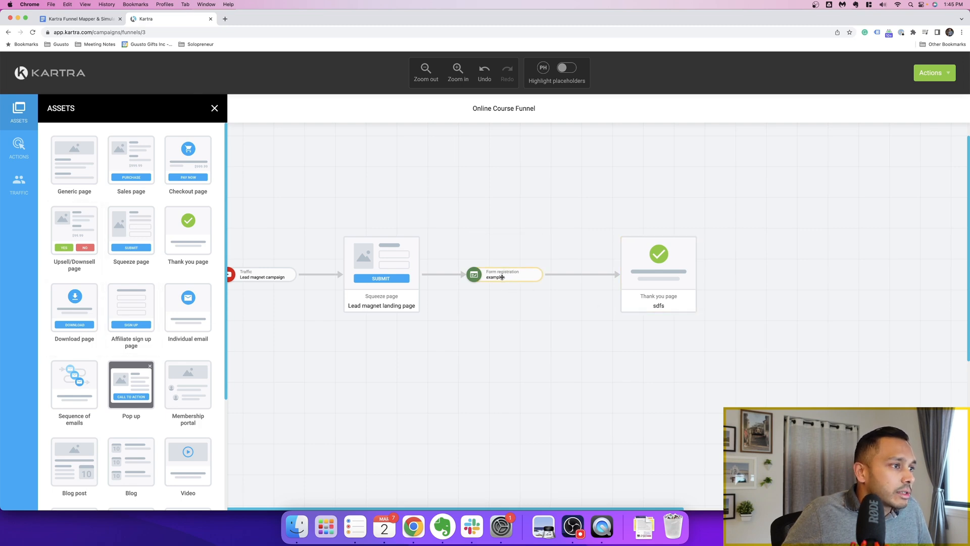
{"action": "left_click", "coordinate": [504, 275]}
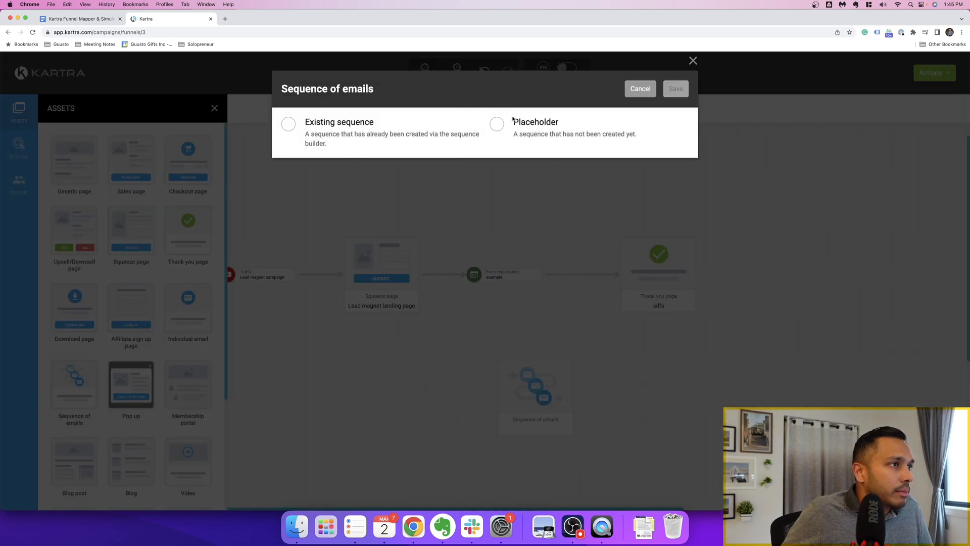
{"action": "left_click", "coordinate": [639, 88]}
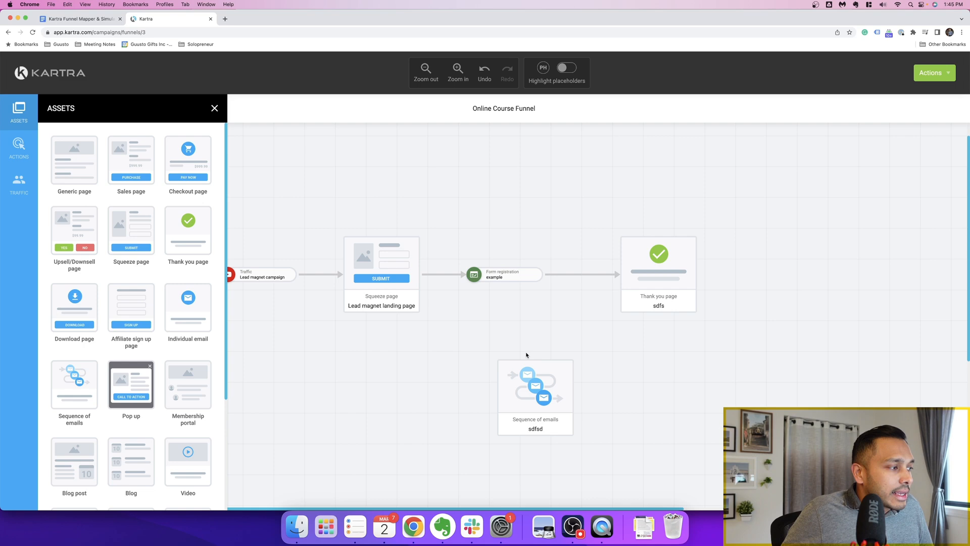
{"action": "mouse_move", "coordinate": [524, 354]}
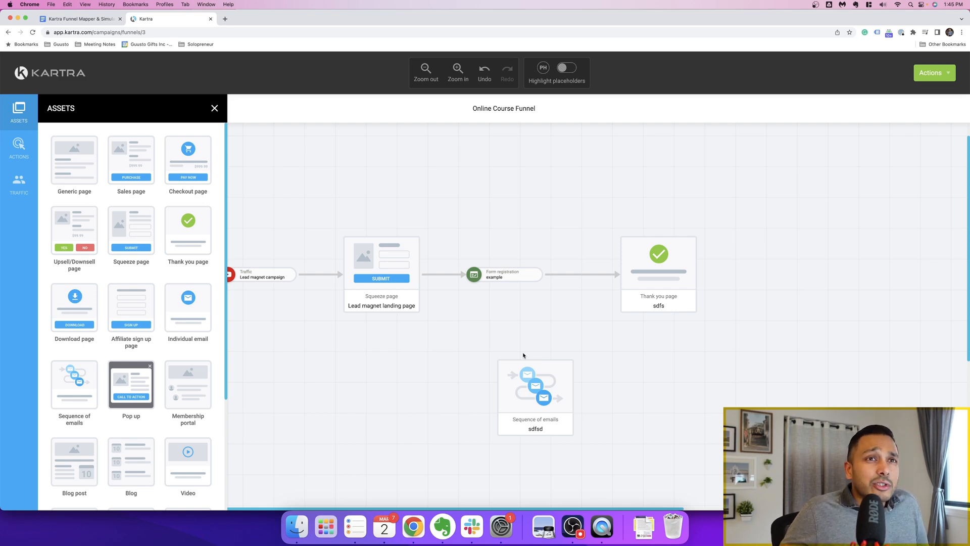
{"action": "left_click", "coordinate": [534, 384]}
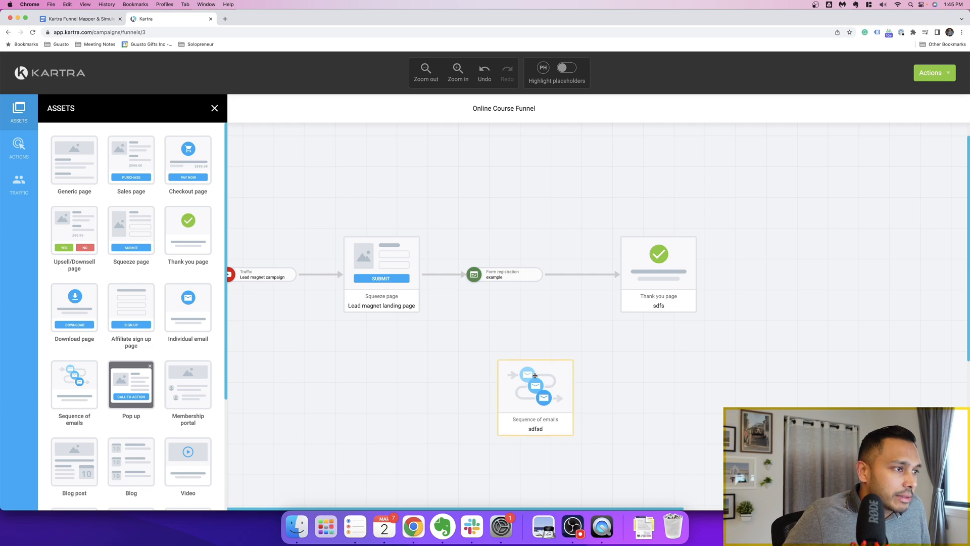
{"action": "left_click", "coordinate": [658, 274]}
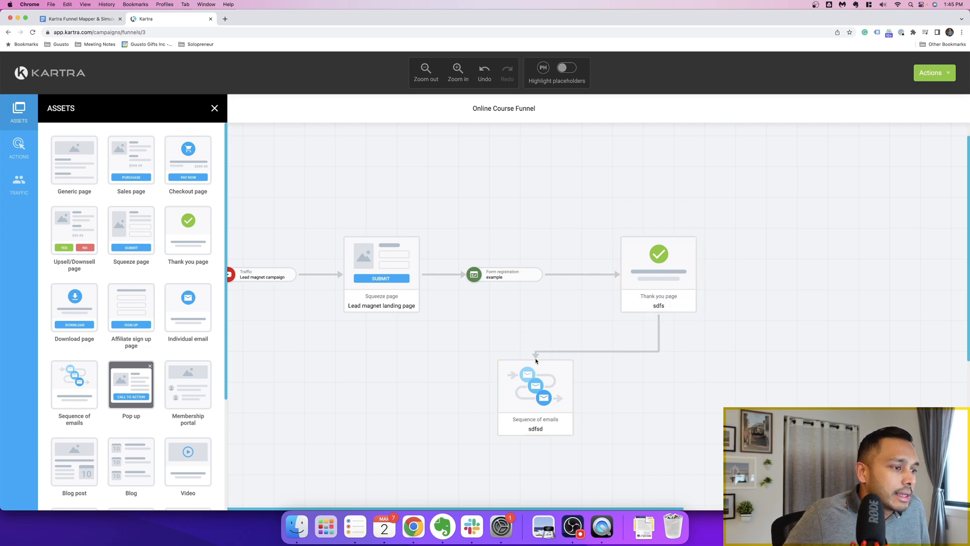
{"action": "mouse_move", "coordinate": [523, 380]}
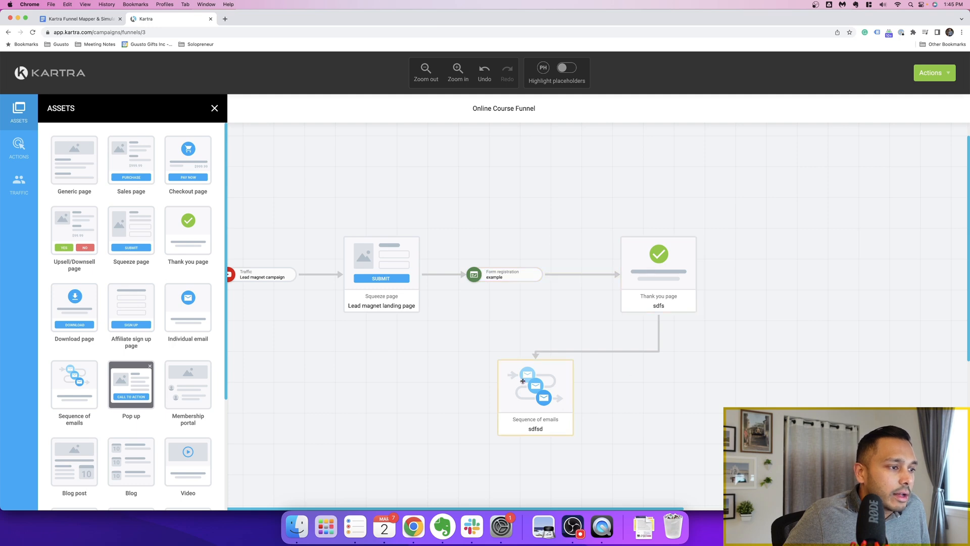
{"action": "mouse_move", "coordinate": [639, 413]}
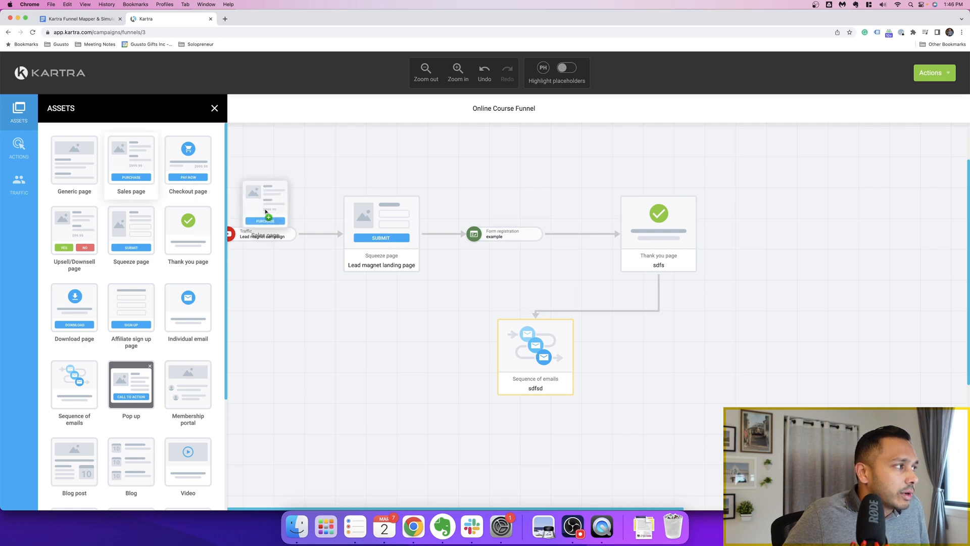
Save the sales page as a placeholder page named 'sdfsd'
{"action": "left_click", "coordinate": [131, 158]}
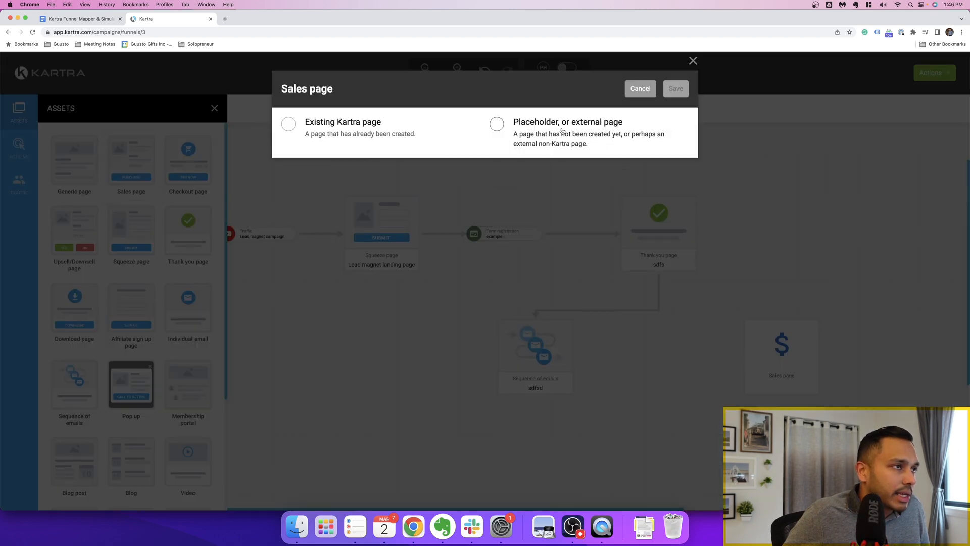
{"action": "left_click", "coordinate": [496, 124]}
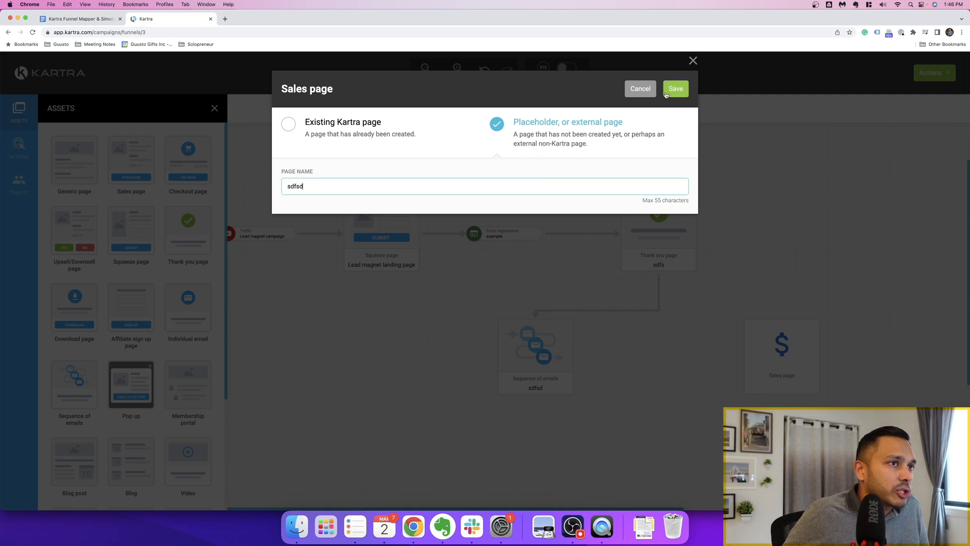
{"action": "left_click", "coordinate": [675, 88]}
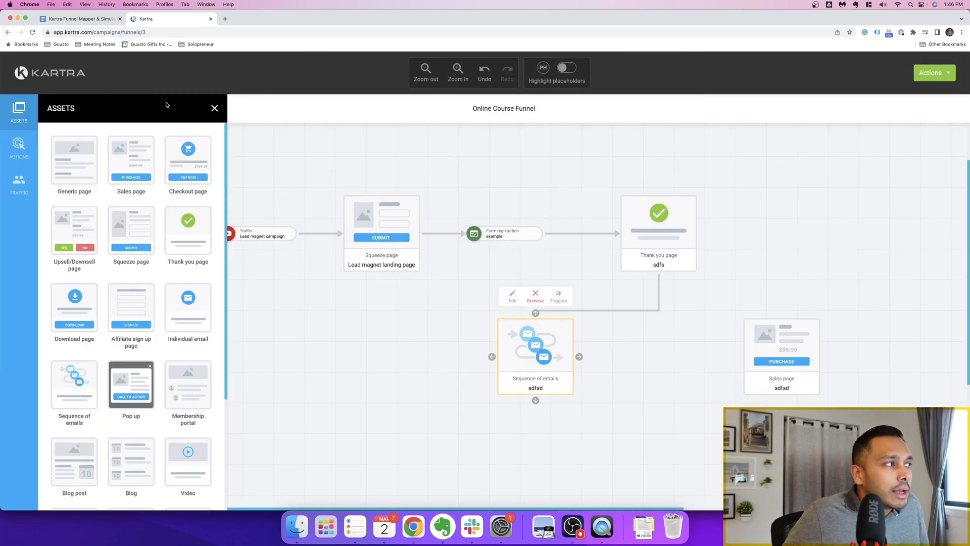
Select the Lead magnet landing page and browse the Traffic, Actions and Assets panels
{"action": "left_click", "coordinate": [214, 108]}
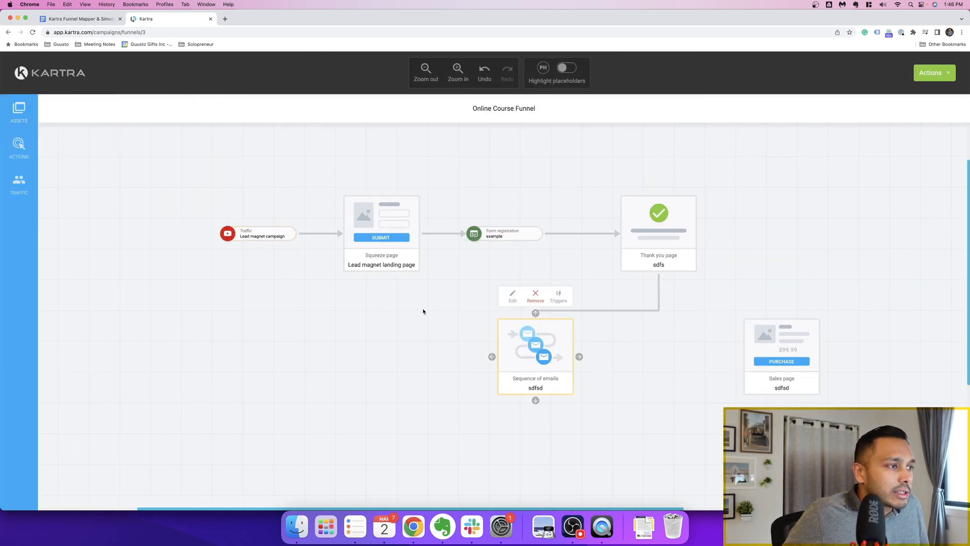
{"action": "mouse_move", "coordinate": [474, 302]}
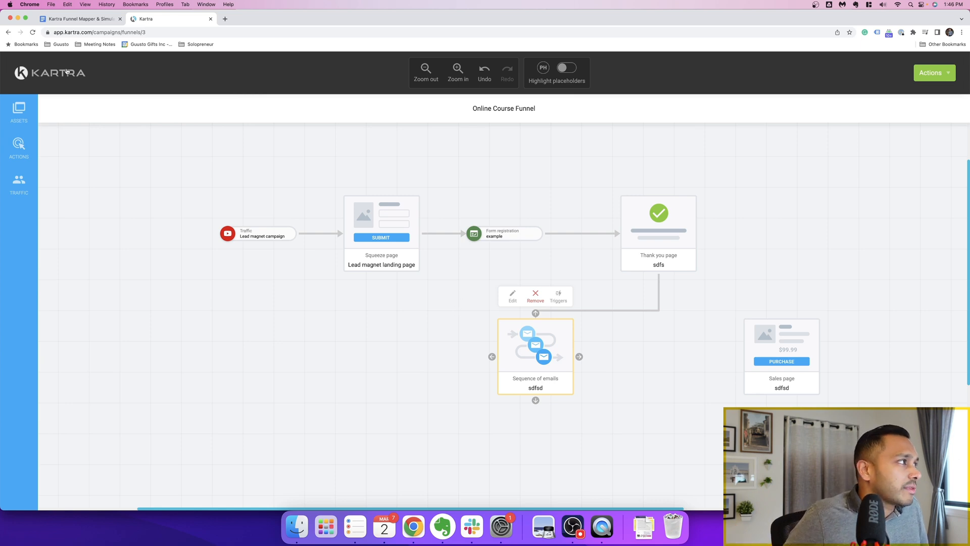
{"action": "left_click", "coordinate": [381, 265]}
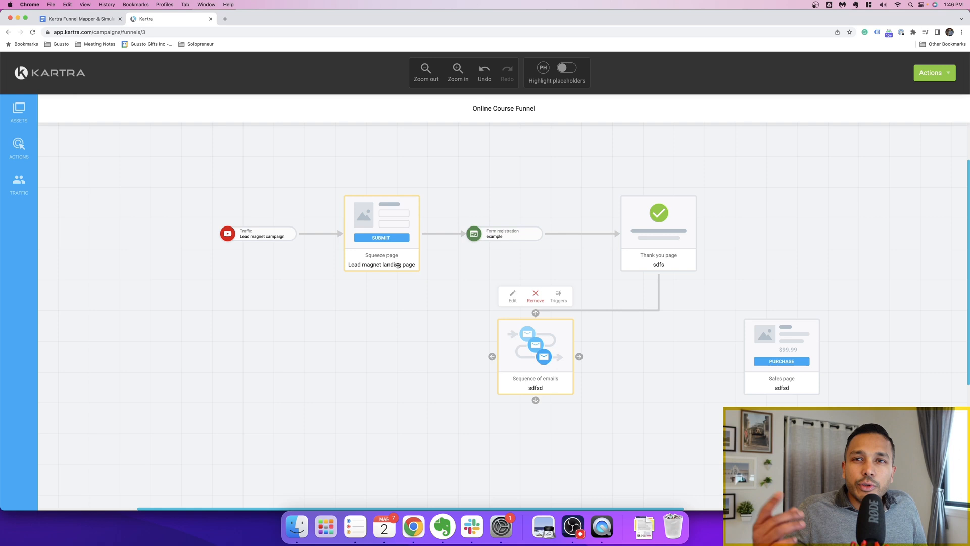
{"action": "mouse_move", "coordinate": [19, 184]}
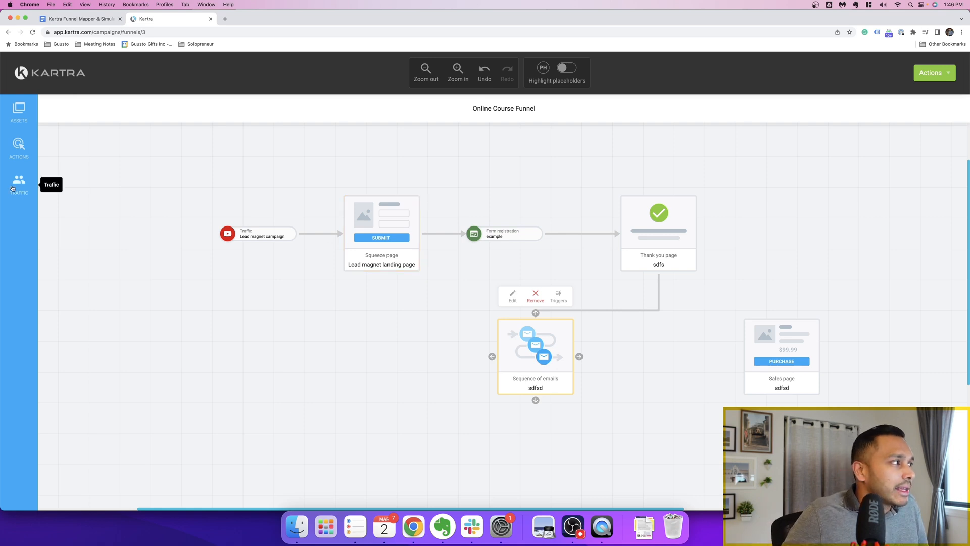
{"action": "left_click", "coordinate": [19, 184]}
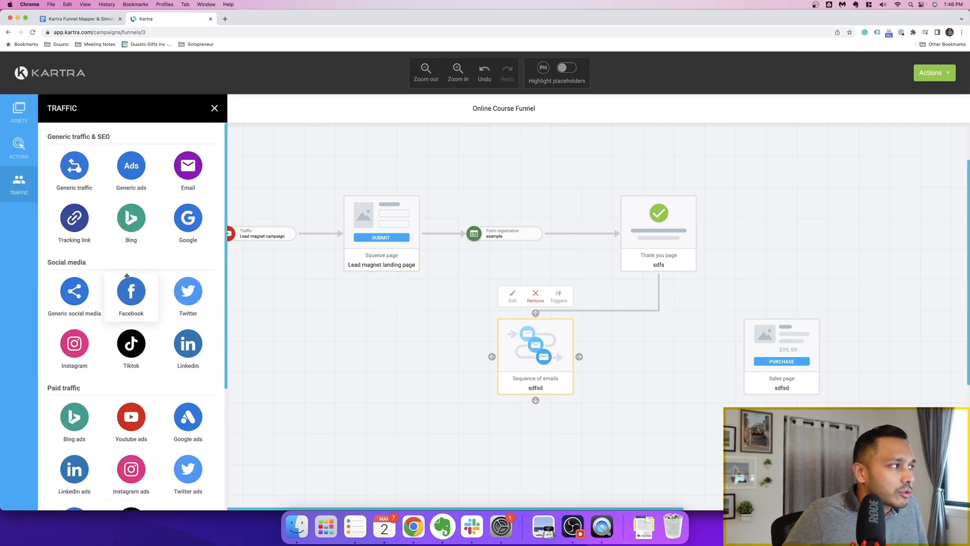
{"action": "left_click", "coordinate": [19, 147]}
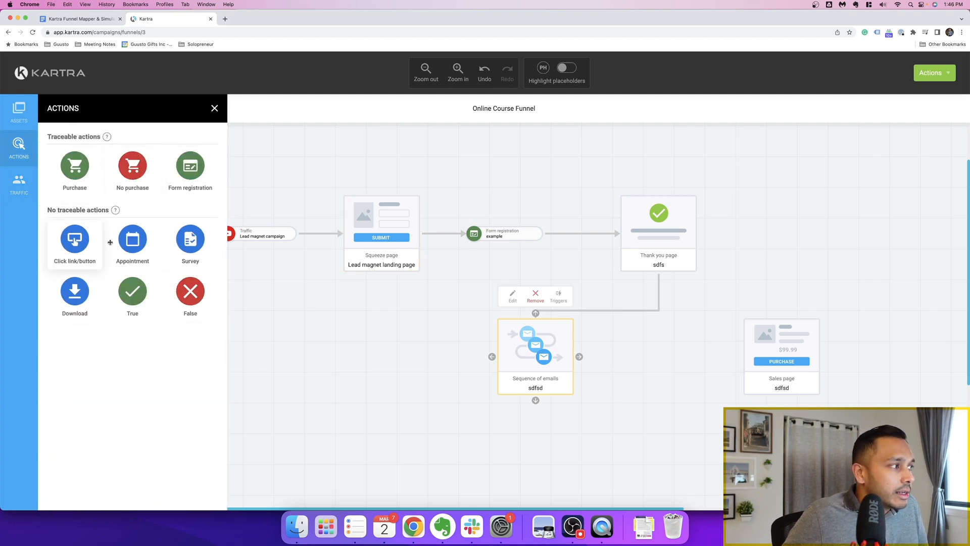
{"action": "left_click", "coordinate": [19, 112]}
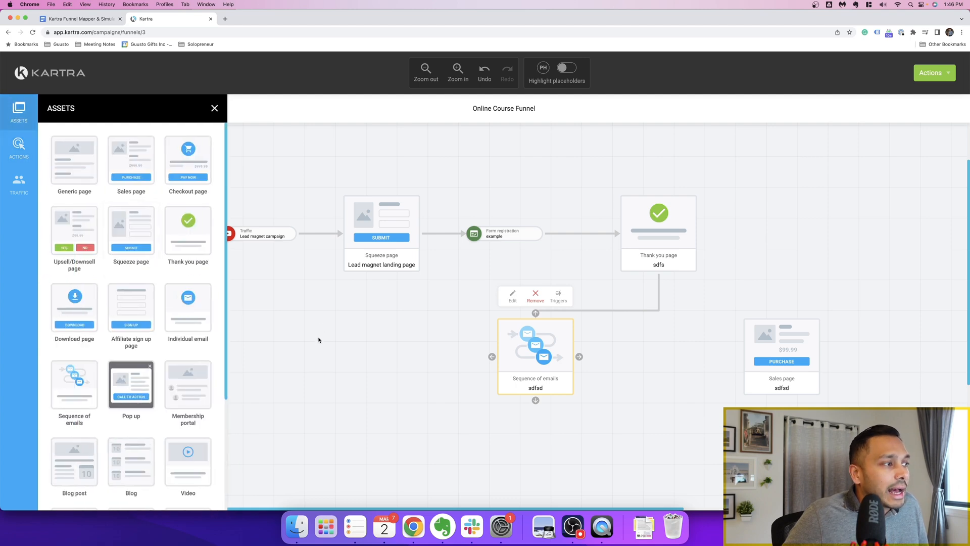
{"action": "left_click", "coordinate": [215, 108]}
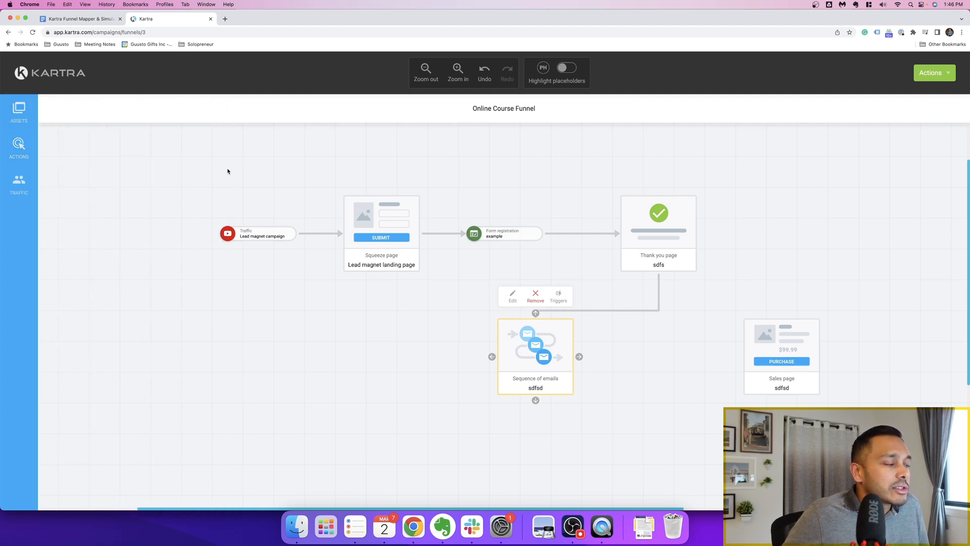
{"action": "mouse_move", "coordinate": [49, 72]}
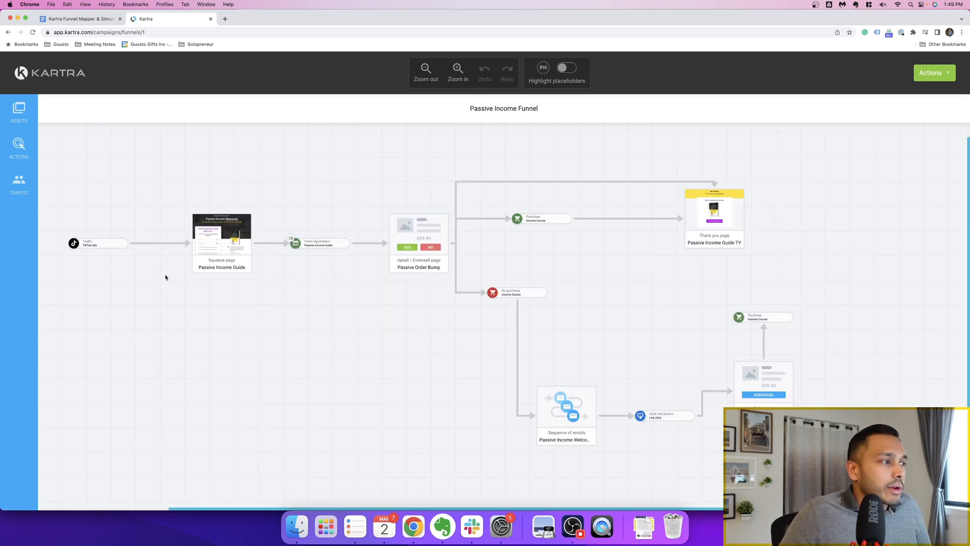
{"action": "mouse_move", "coordinate": [102, 215]}
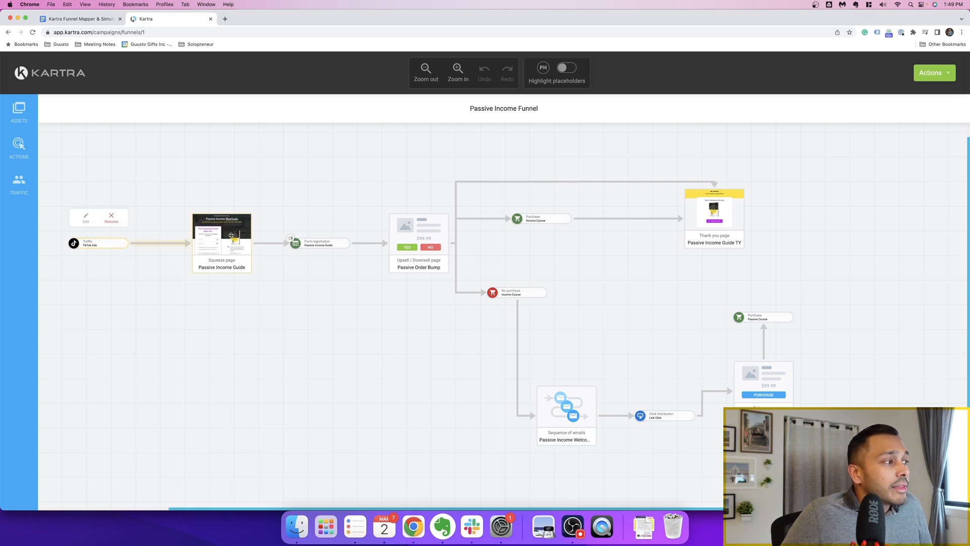
Select the Passive Income Guide squeeze page and toggle placeholder highlighting on, then off
{"action": "left_click", "coordinate": [221, 238]}
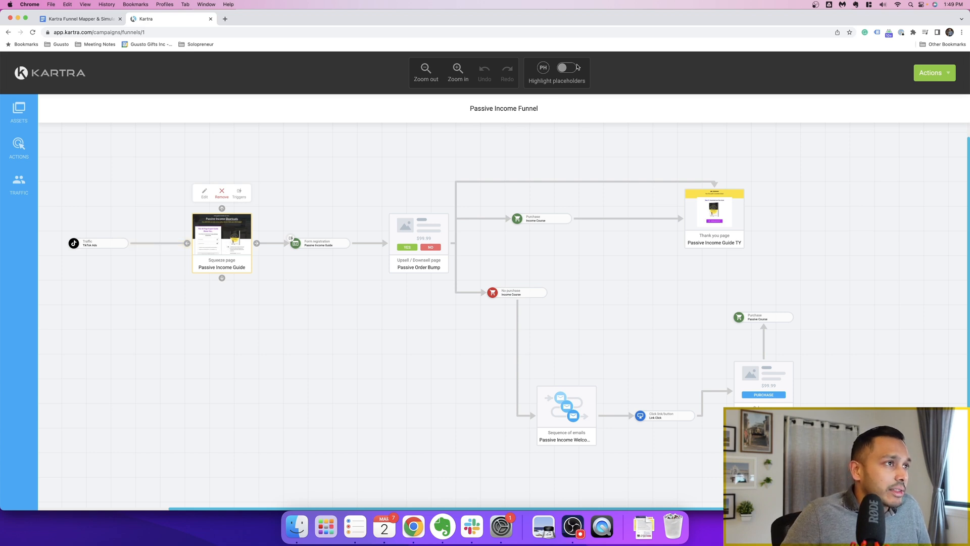
{"action": "left_click", "coordinate": [565, 67]}
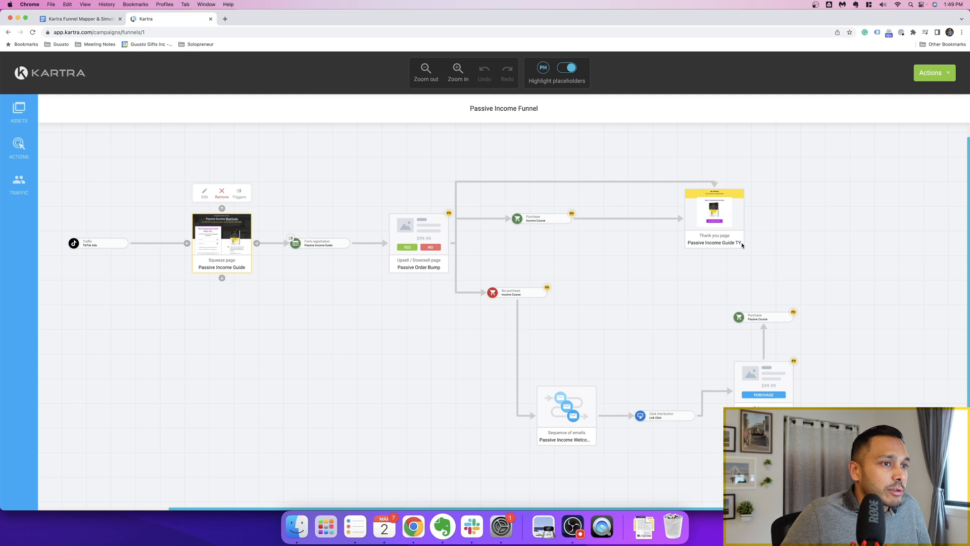
{"action": "mouse_move", "coordinate": [542, 49]}
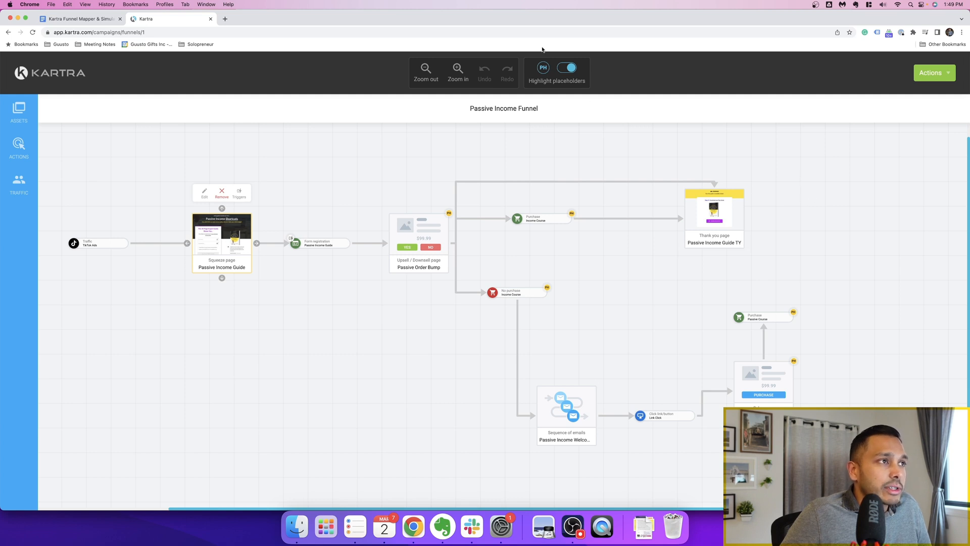
{"action": "left_click", "coordinate": [566, 67]}
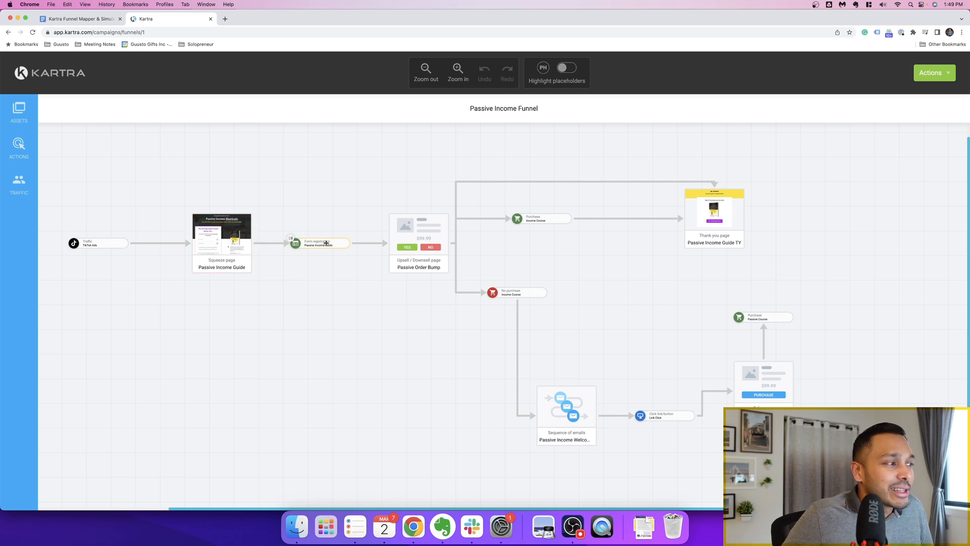
{"action": "left_click", "coordinate": [320, 243]}
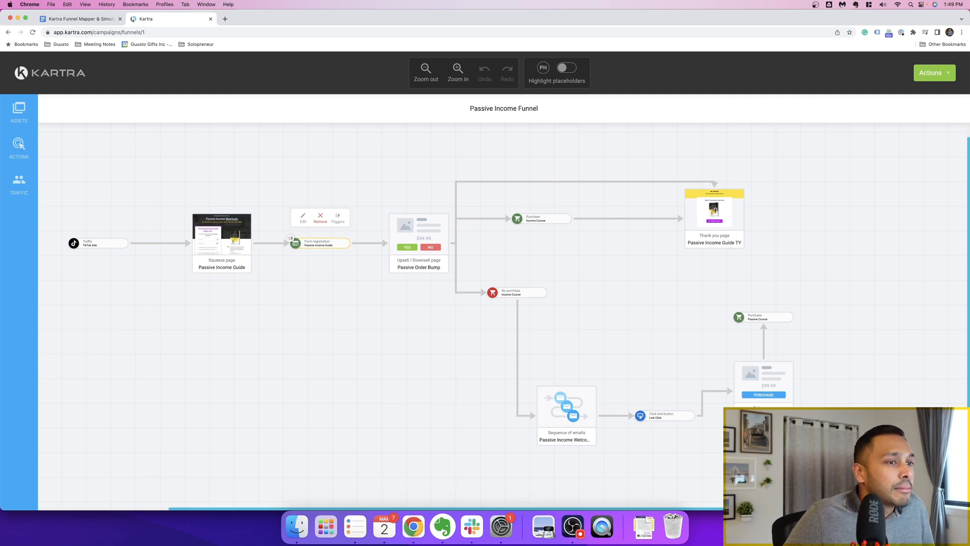
{"action": "left_click", "coordinate": [419, 225]}
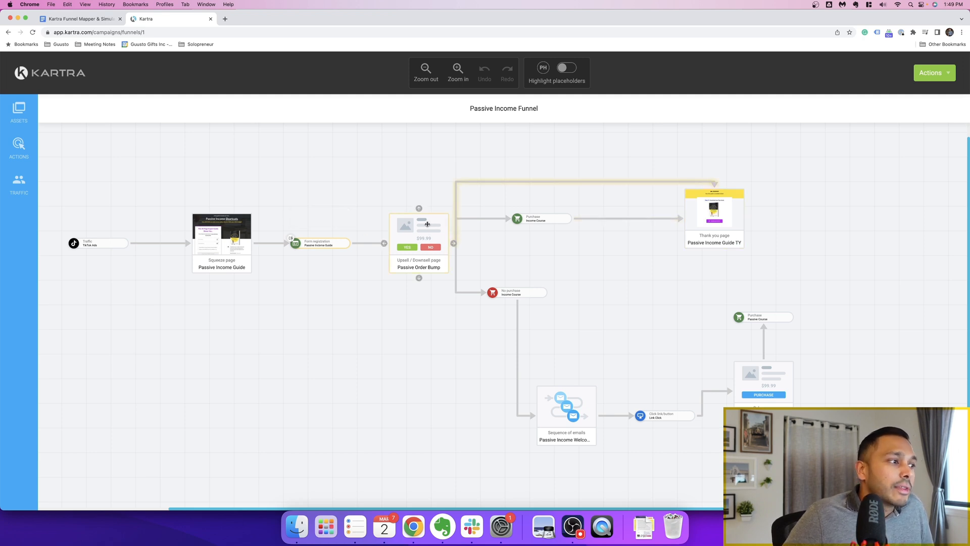
{"action": "left_click", "coordinate": [419, 241]}
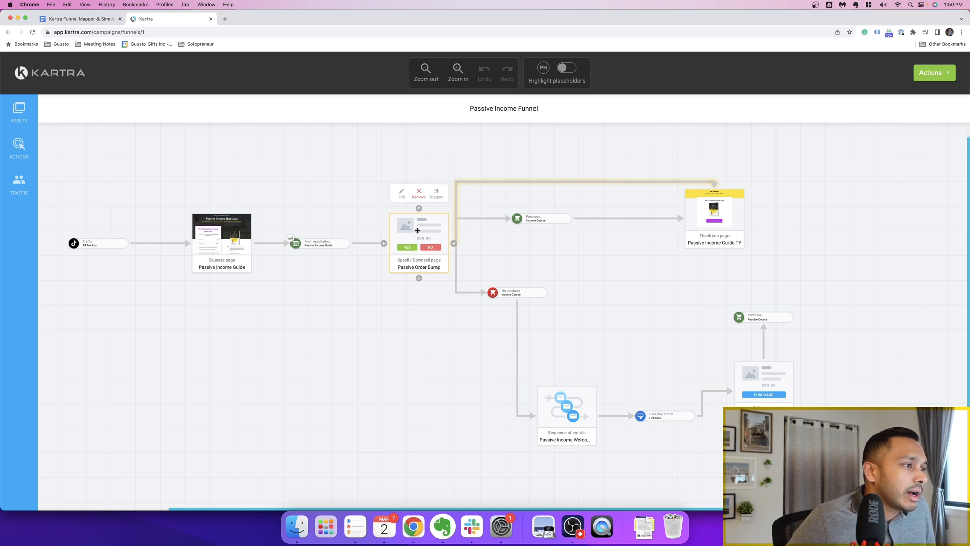
{"action": "mouse_move", "coordinate": [534, 220]}
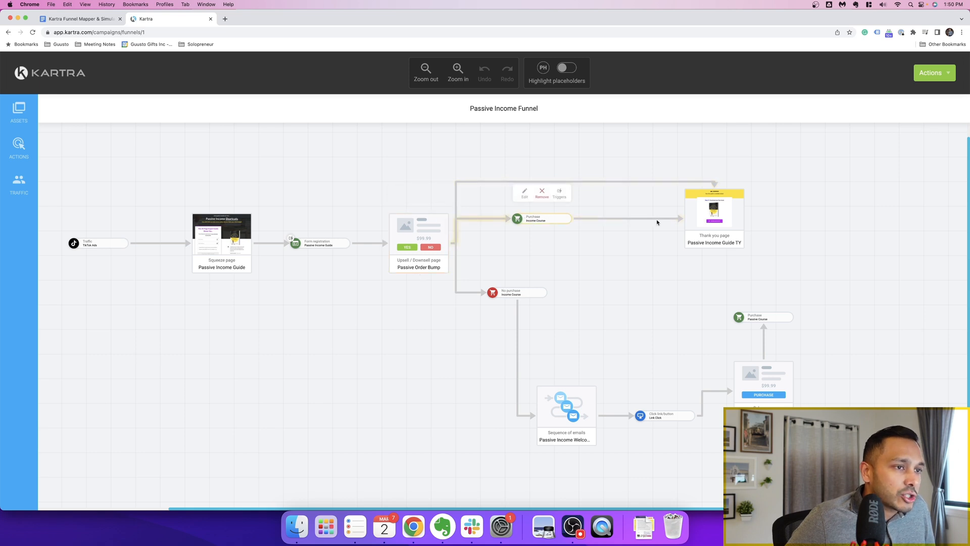
{"action": "left_click", "coordinate": [714, 216]}
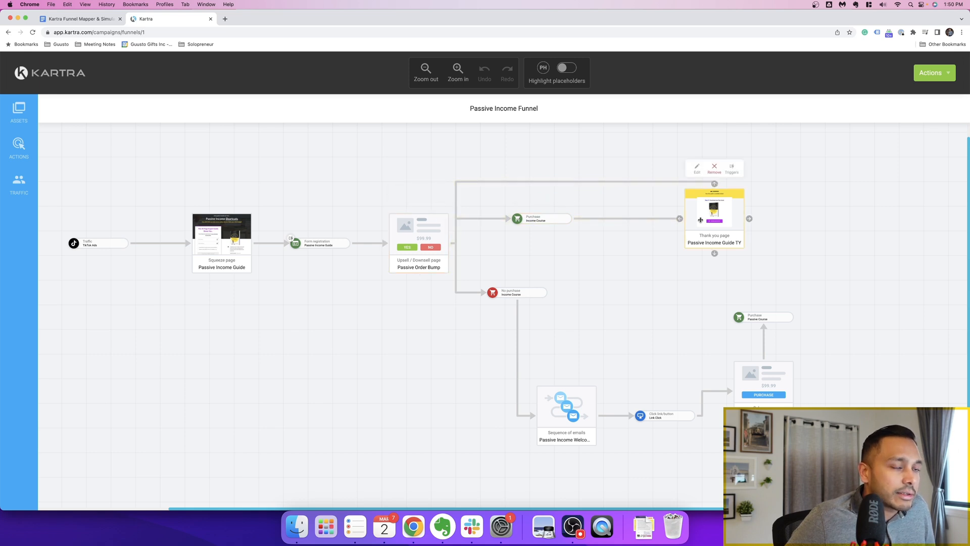
{"action": "left_click", "coordinate": [419, 240]}
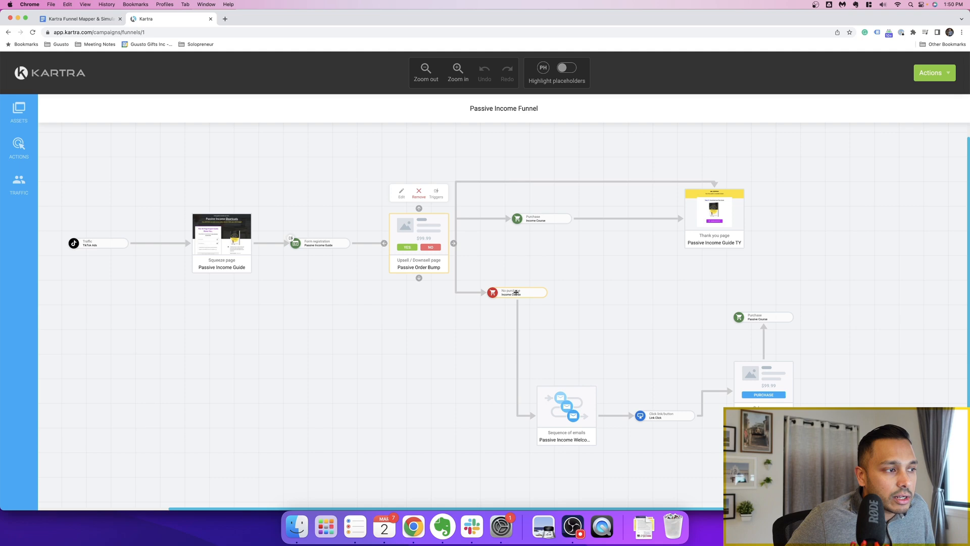
{"action": "left_click", "coordinate": [566, 411]}
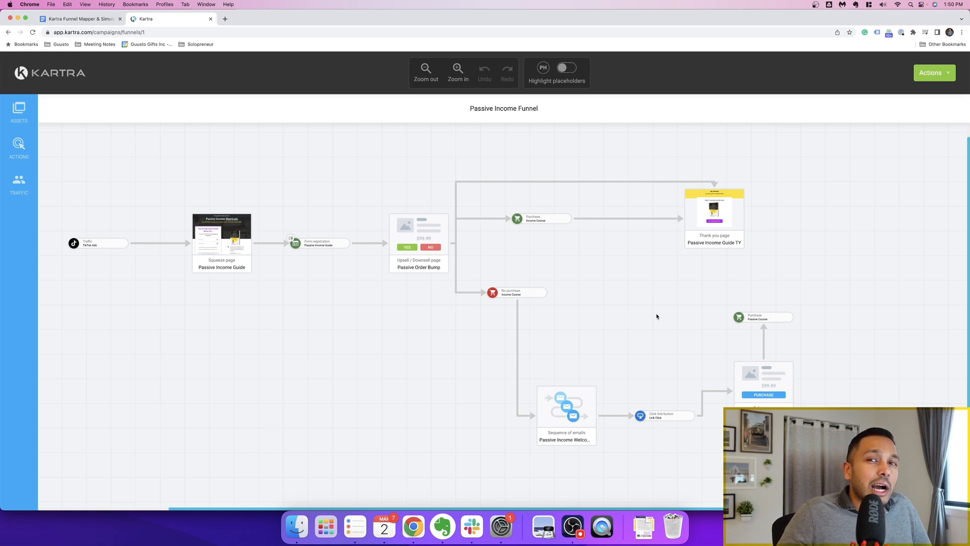
{"action": "mouse_move", "coordinate": [153, 390]}
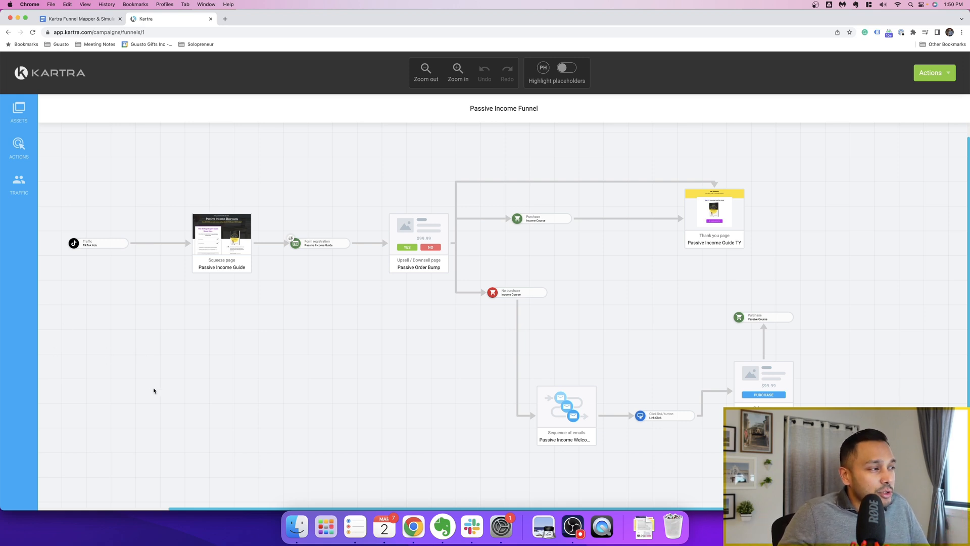
{"action": "mouse_move", "coordinate": [554, 300]}
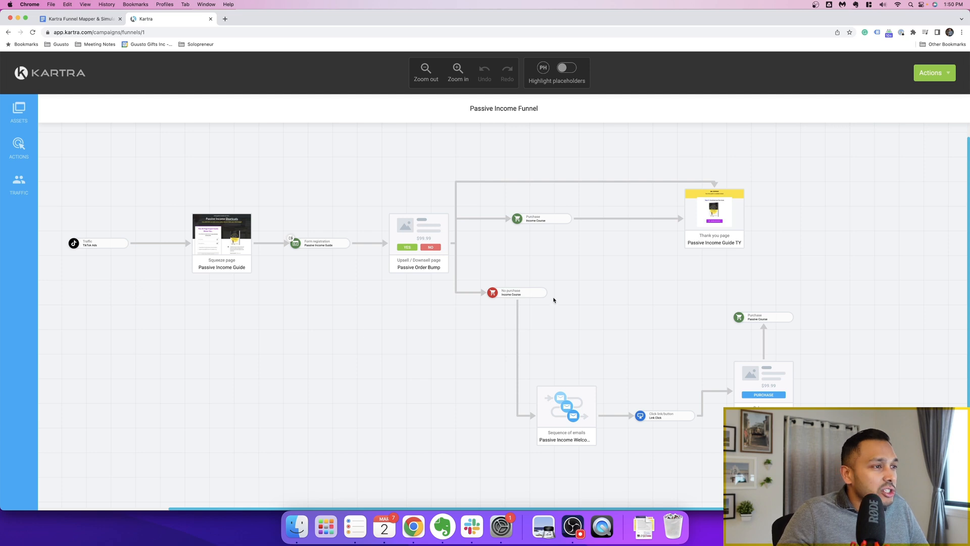
{"action": "mouse_move", "coordinate": [617, 261]}
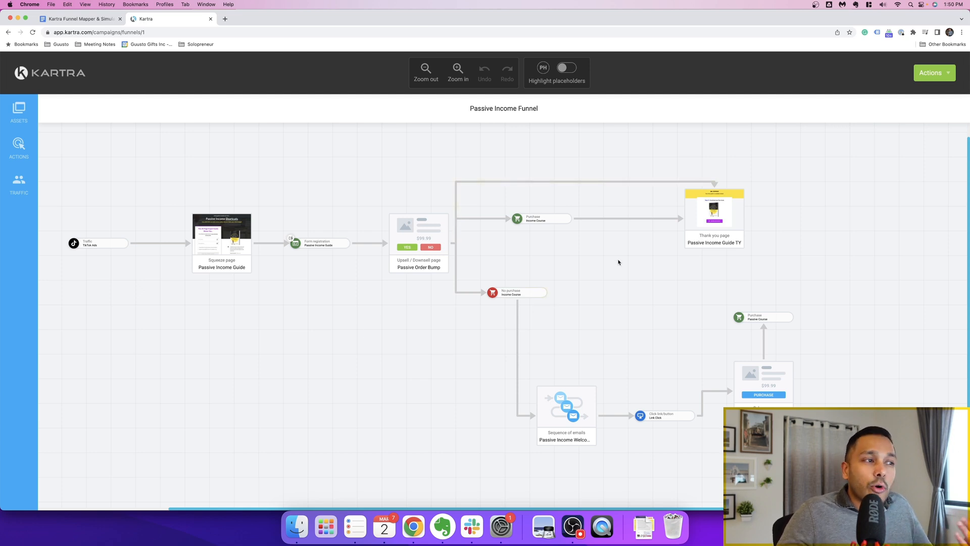
{"action": "mouse_move", "coordinate": [616, 259]}
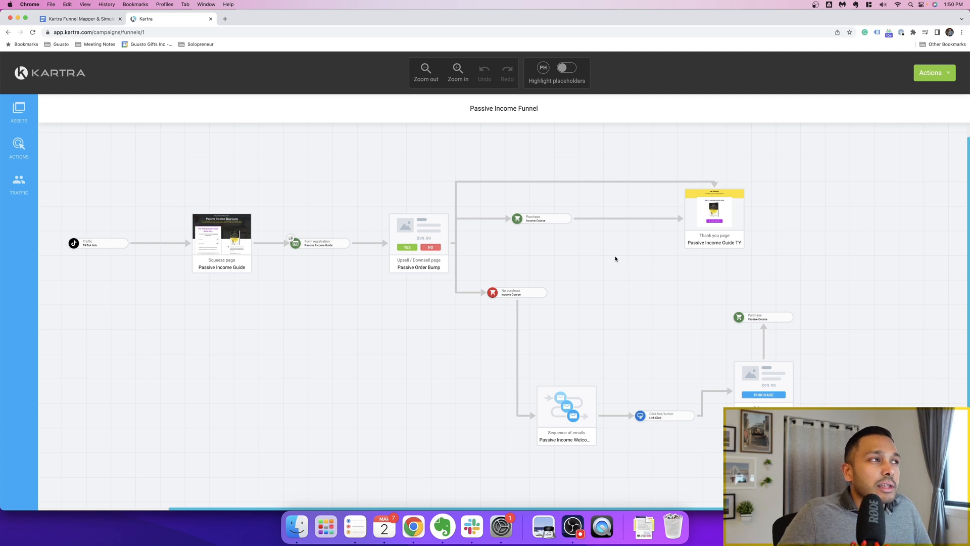
Save and exit the funnel map, then load the Passive Income Funnel's Test Simulation
{"action": "left_click", "coordinate": [933, 73]}
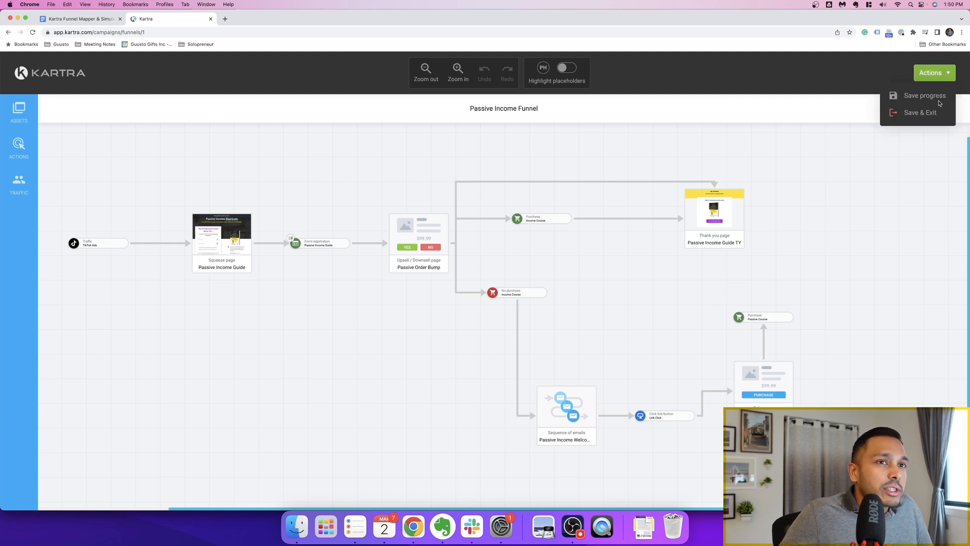
{"action": "left_click", "coordinate": [921, 113]}
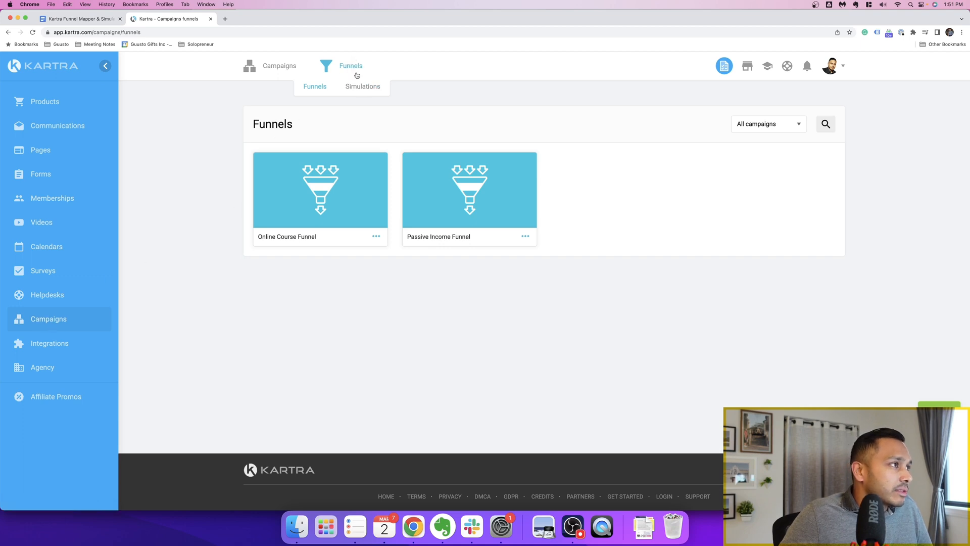
{"action": "left_click", "coordinate": [363, 86]}
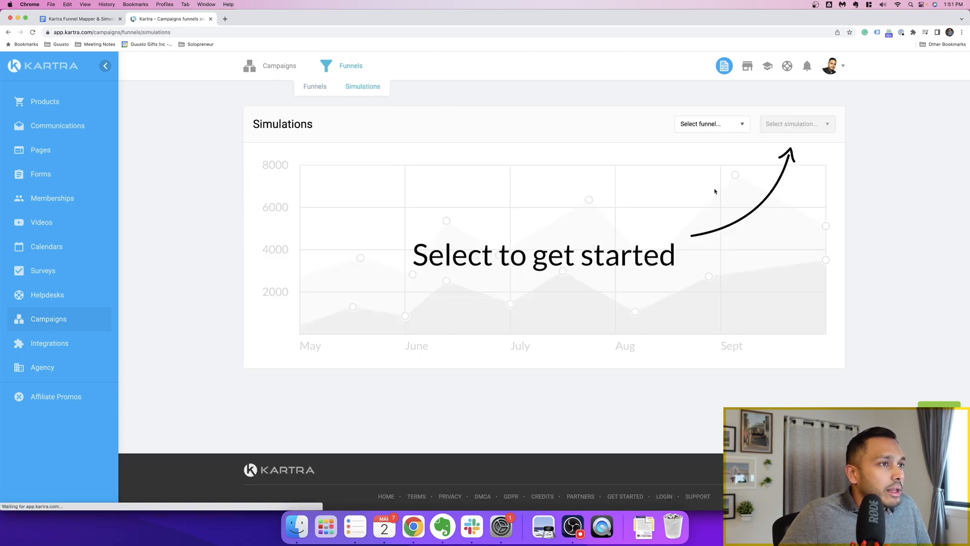
{"action": "left_click", "coordinate": [710, 124]}
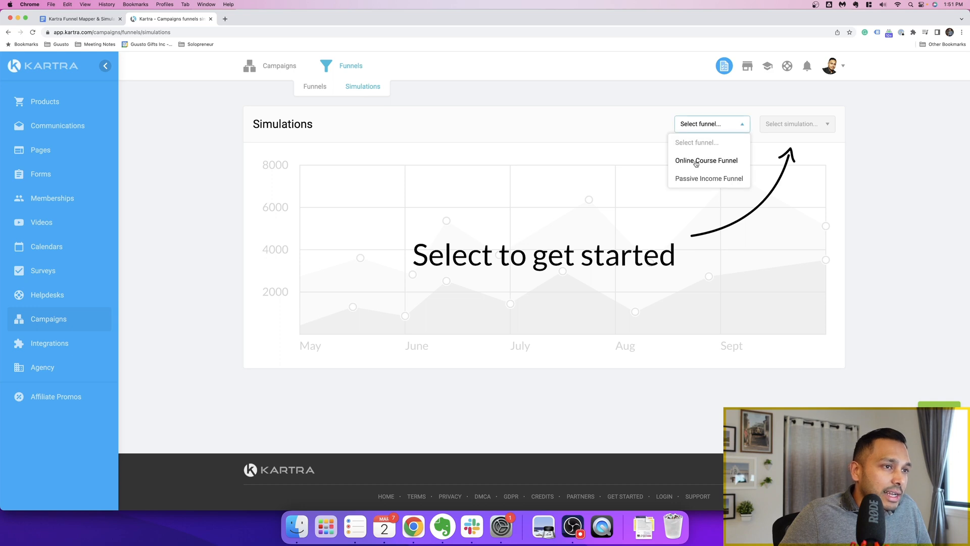
{"action": "left_click", "coordinate": [708, 179]}
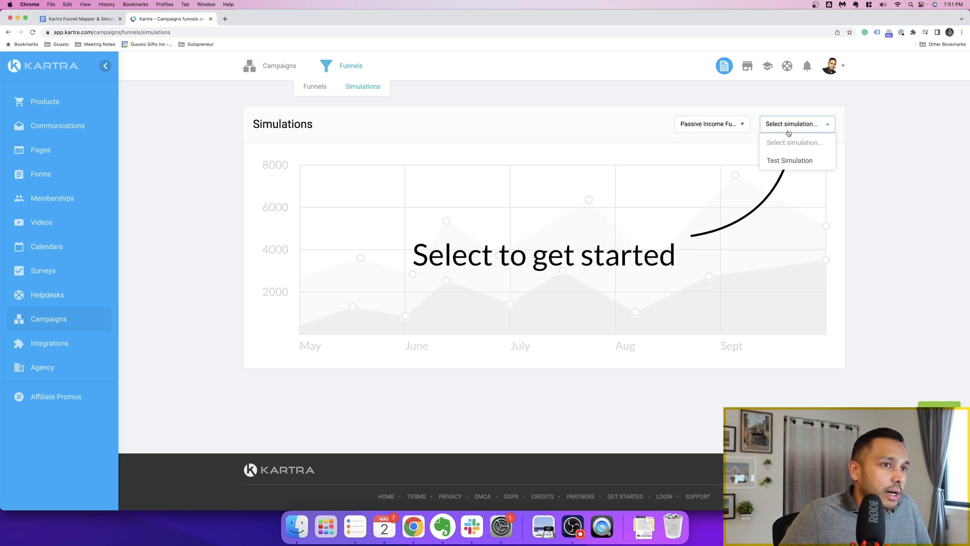
{"action": "left_click", "coordinate": [791, 160]}
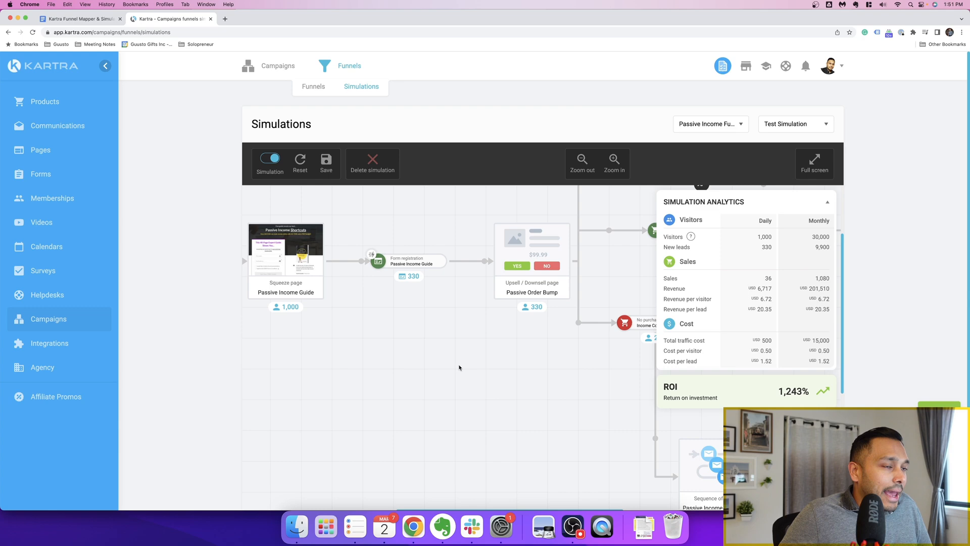
Show the simulation full screen and view the Form registration node's 33% completion ratio
{"action": "left_click", "coordinate": [814, 163]}
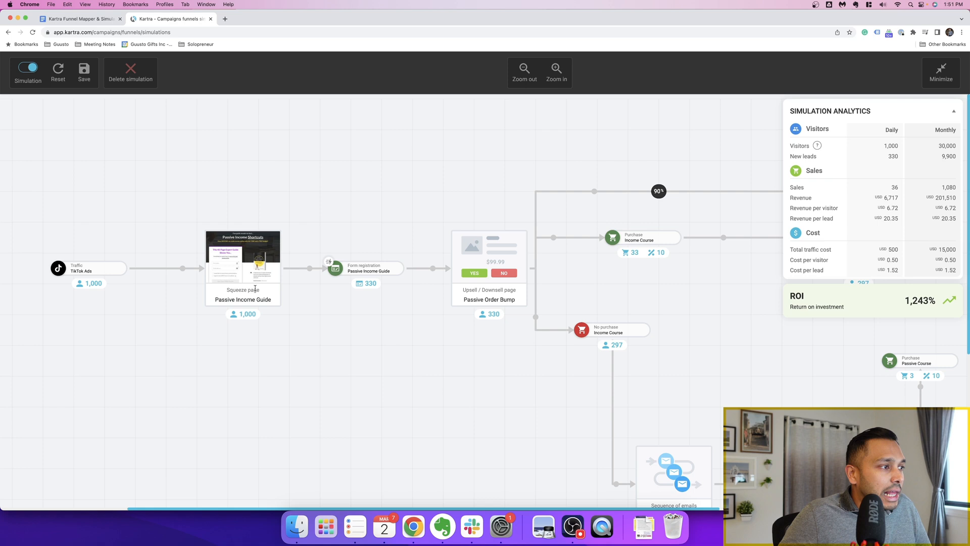
{"action": "left_click", "coordinate": [335, 268]}
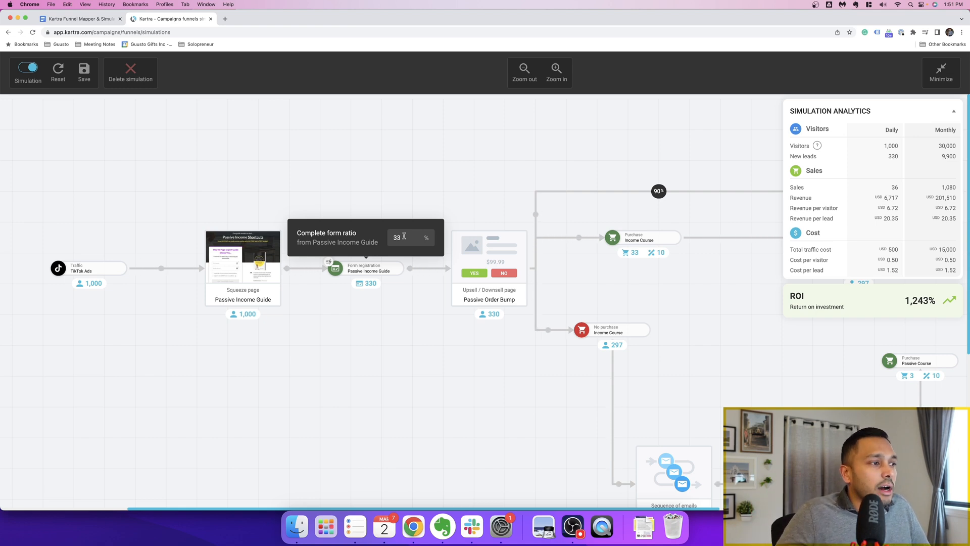
{"action": "mouse_move", "coordinate": [366, 283]}
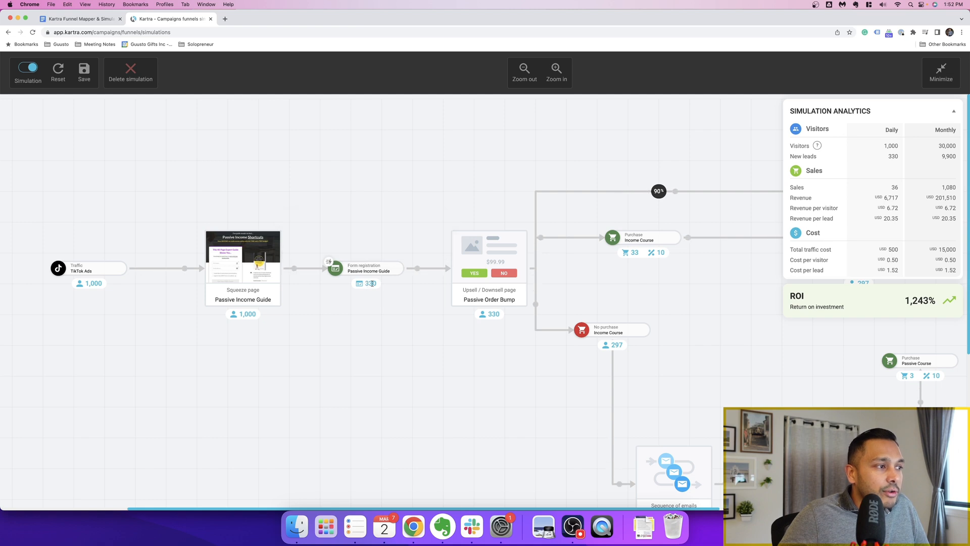
{"action": "mouse_move", "coordinate": [517, 261]}
{"action": "type", "text": "3"}
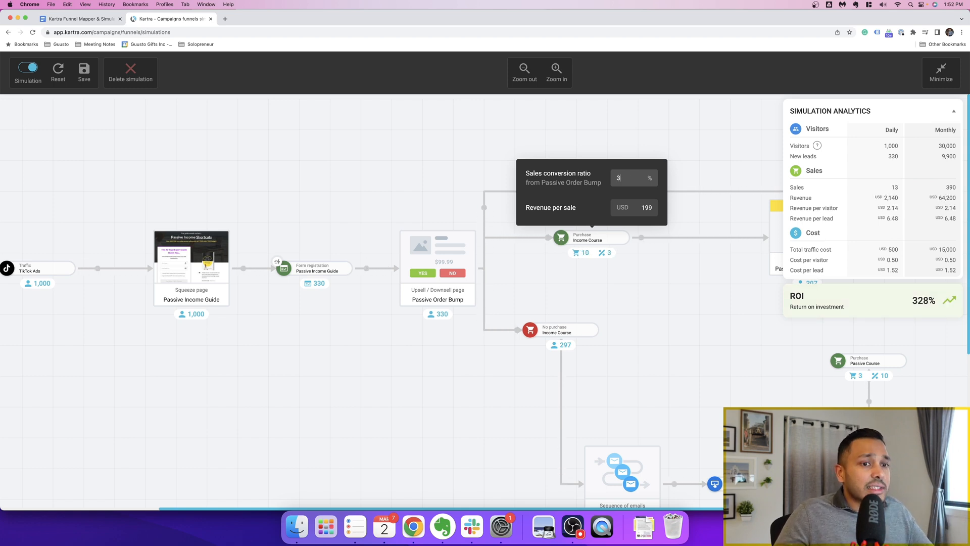
{"action": "mouse_move", "coordinate": [496, 283]}
{"action": "type", "text": "35"}
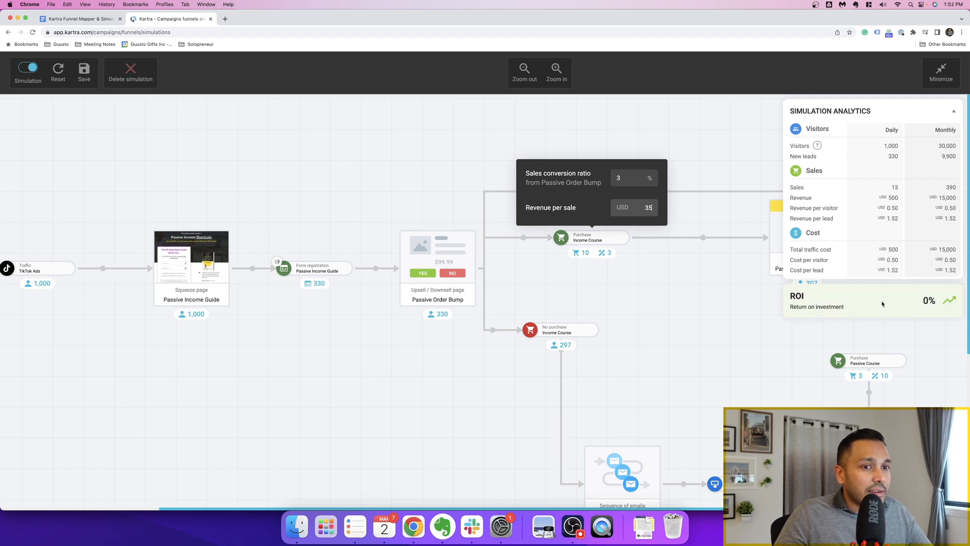
{"action": "mouse_move", "coordinate": [820, 286]}
{"action": "type", "text": "49"}
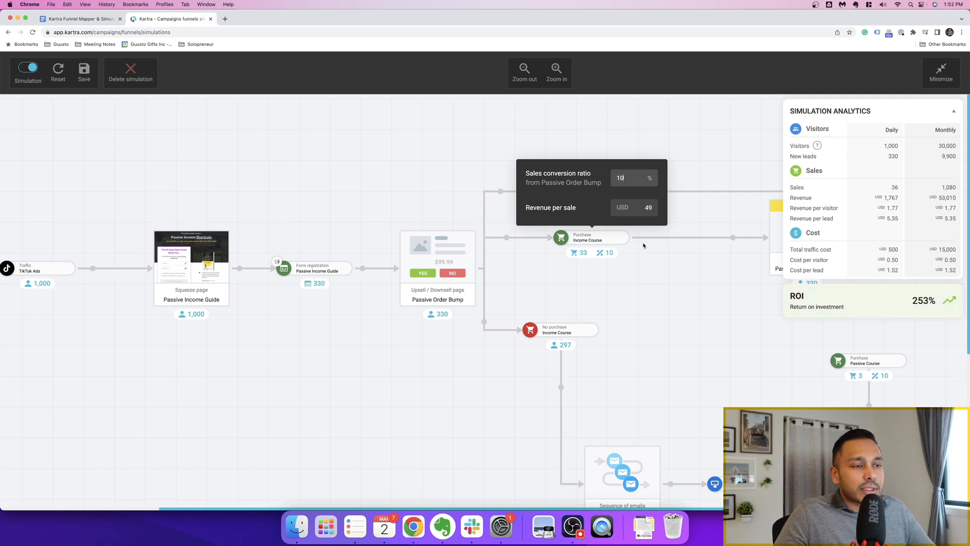
{"action": "mouse_move", "coordinate": [626, 273]}
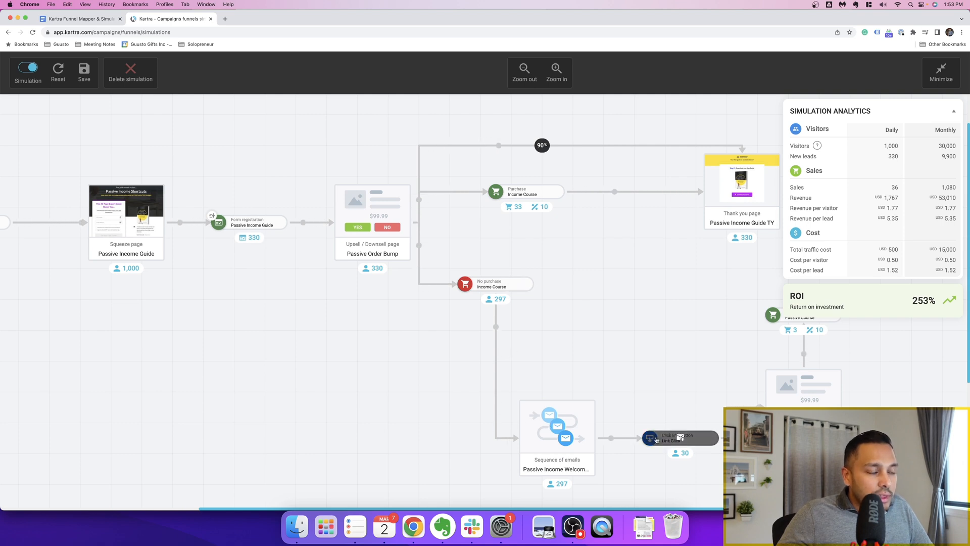
{"action": "mouse_move", "coordinate": [556, 424]}
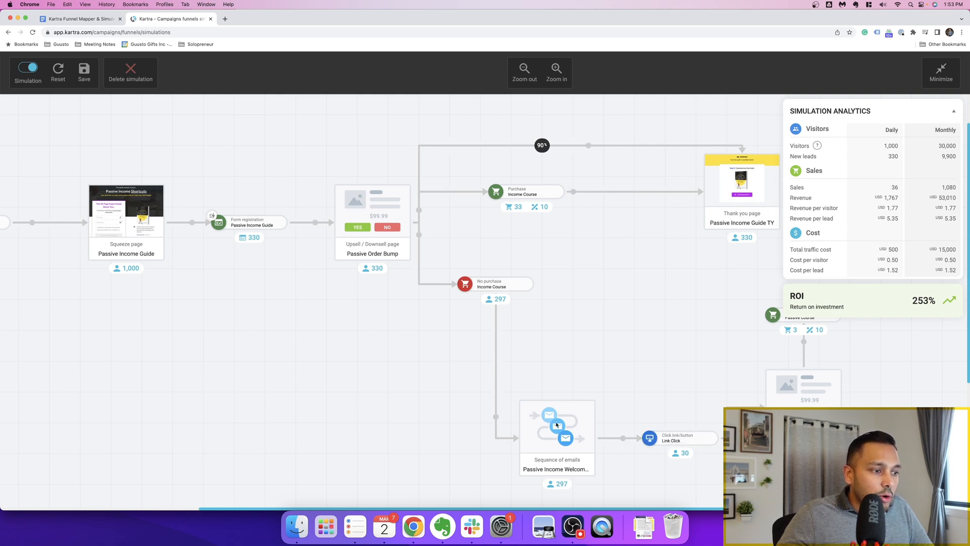
Keep the Purchase Passive Course conversion at 10% and exit the simulation to the funnels list
{"action": "left_click", "coordinate": [679, 439]}
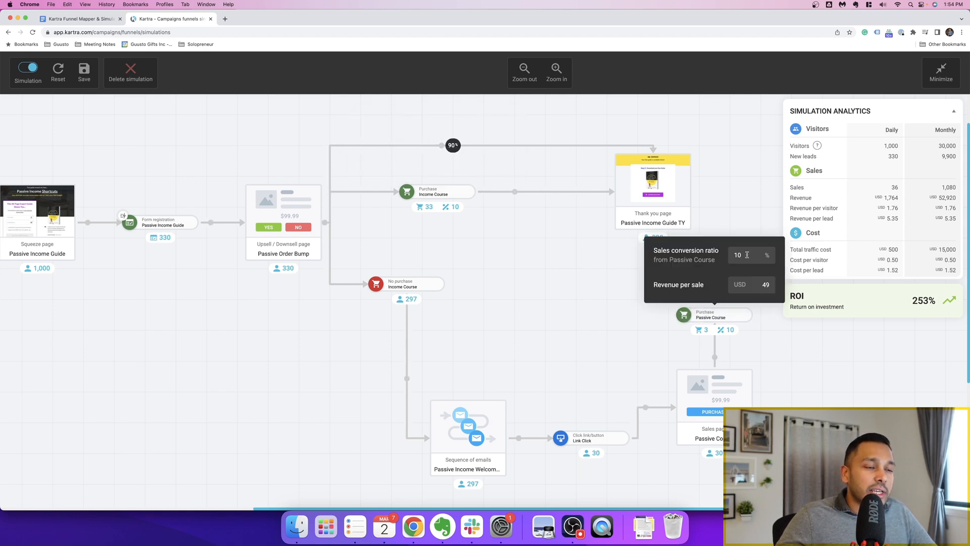
{"action": "mouse_move", "coordinate": [751, 270]}
{"action": "type", "text": "0"}
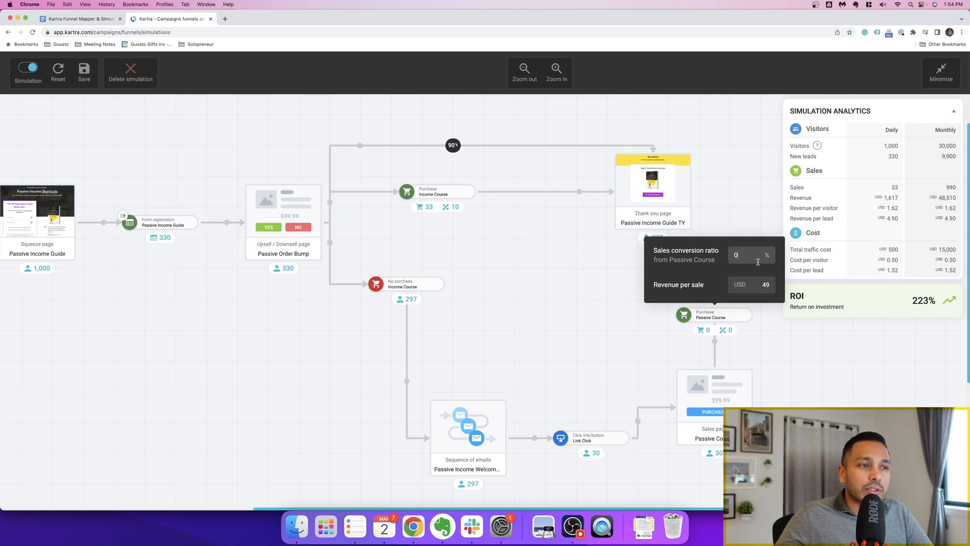
{"action": "mouse_move", "coordinate": [724, 258]}
{"action": "type", "text": "10"}
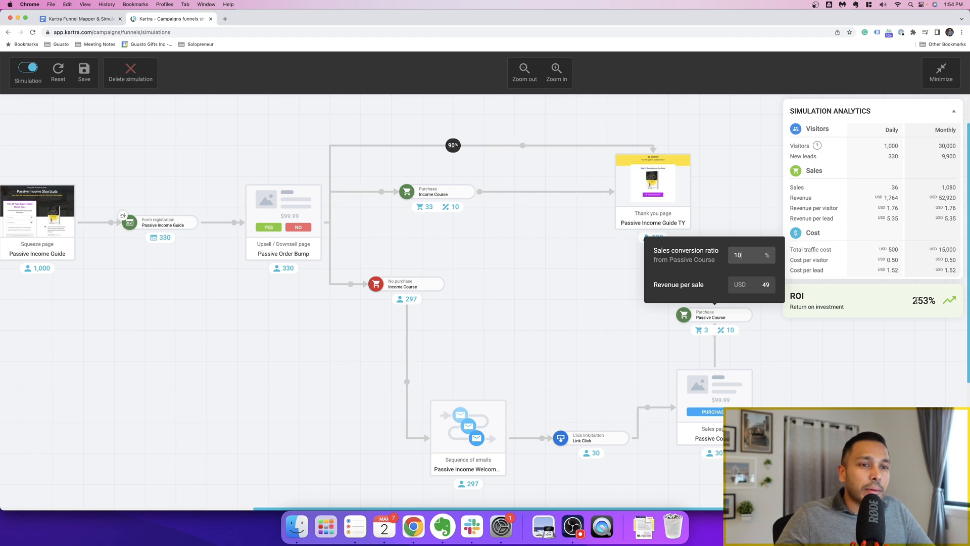
{"action": "left_click", "coordinate": [554, 299]}
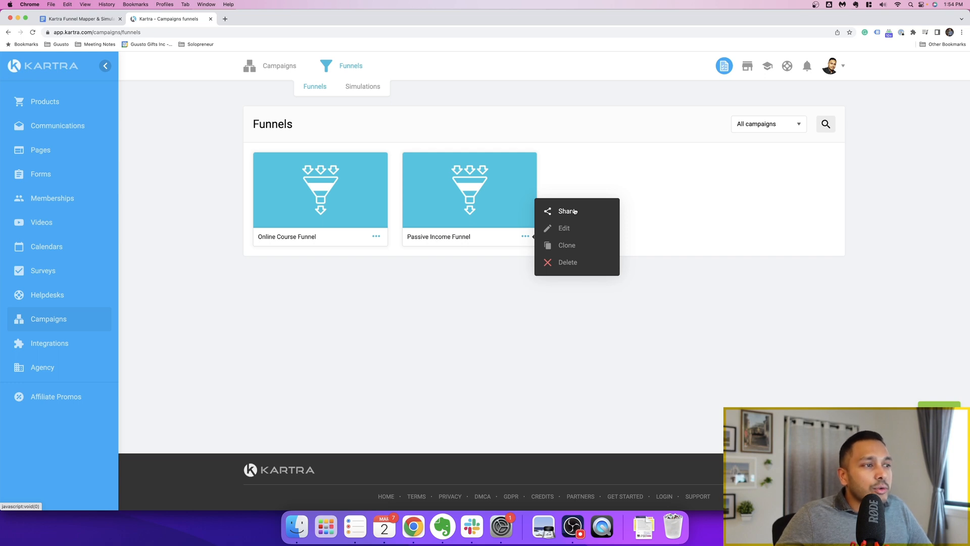
Download the Passive Income Funnel map as a PDF, preview it, and return to Kartra
{"action": "left_click", "coordinate": [567, 212]}
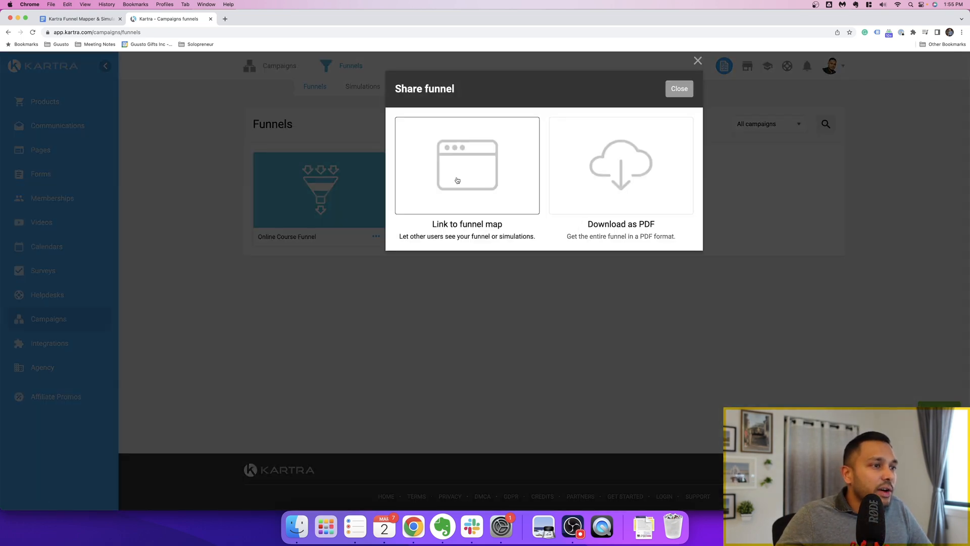
{"action": "left_click", "coordinate": [620, 165]}
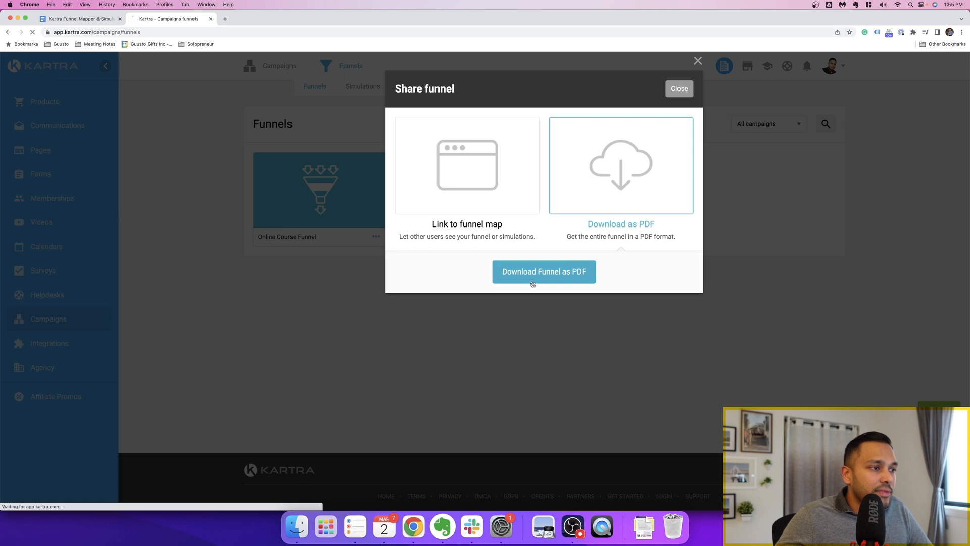
{"action": "left_click", "coordinate": [543, 271]}
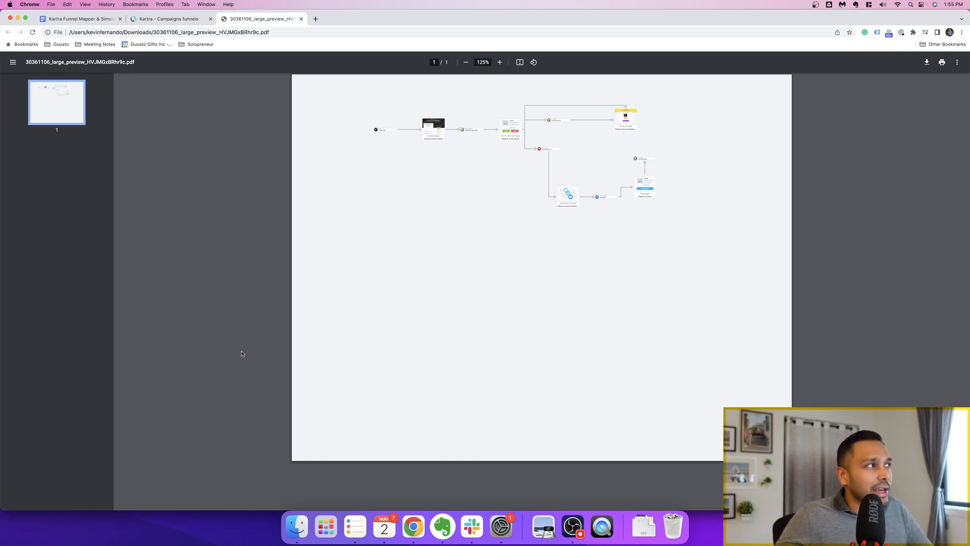
{"action": "left_click", "coordinate": [168, 18]}
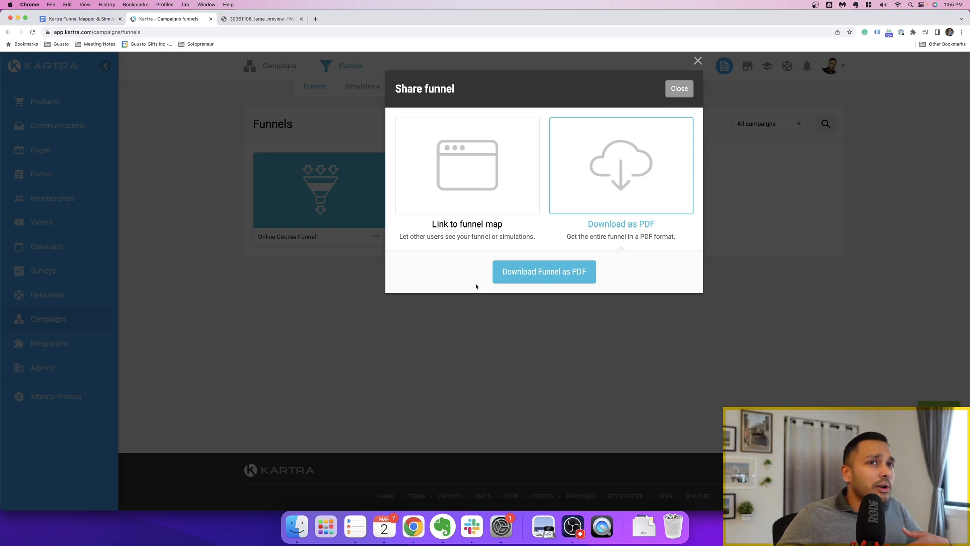
Show the Passive Income Funnel map's share link, then close the Share funnel window
{"action": "left_click", "coordinate": [467, 165]}
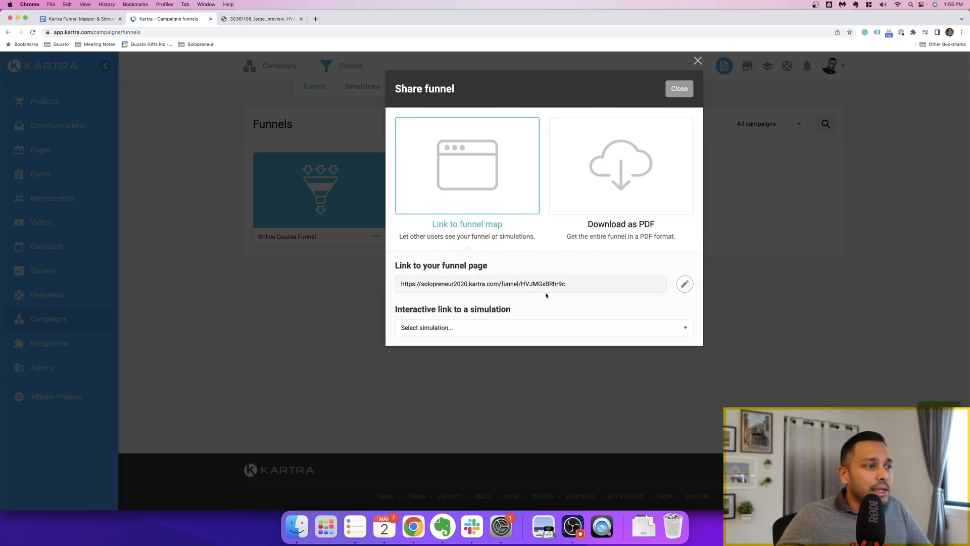
{"action": "left_click", "coordinate": [398, 18]}
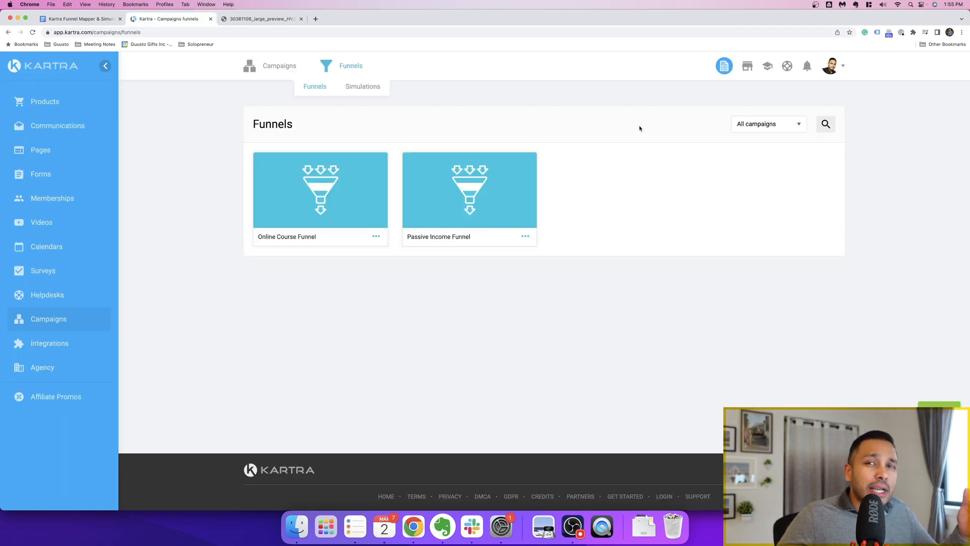
{"action": "mouse_move", "coordinate": [44, 102]}
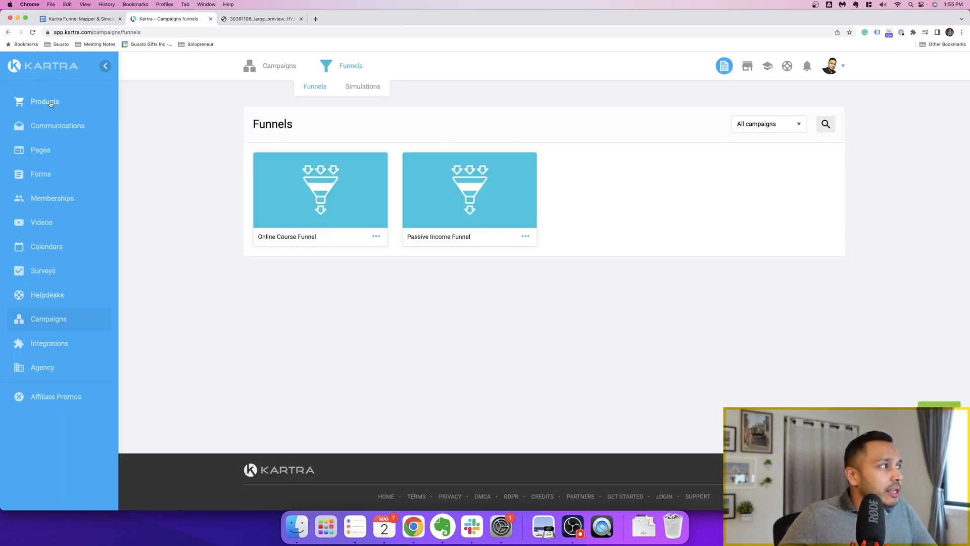
{"action": "mouse_move", "coordinate": [47, 225]}
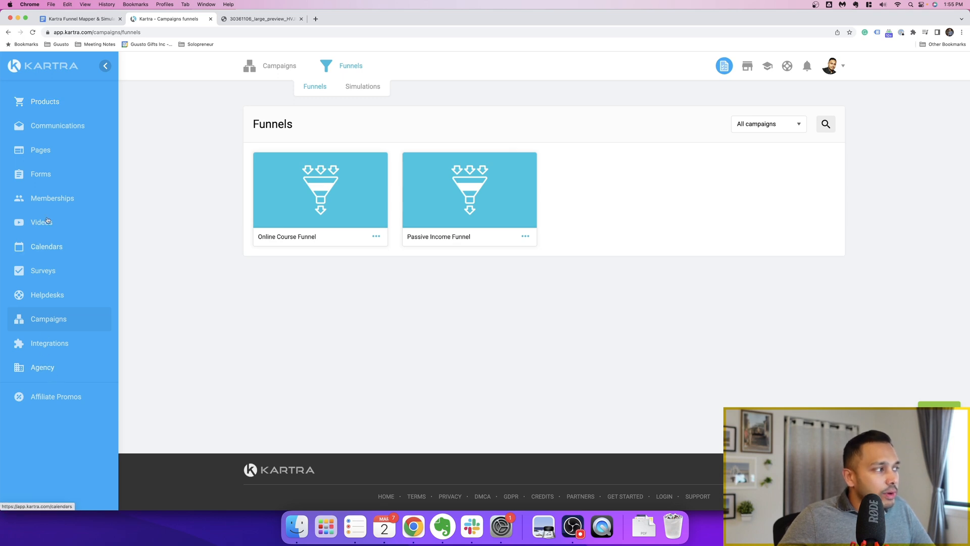
{"action": "mouse_move", "coordinate": [58, 126]}
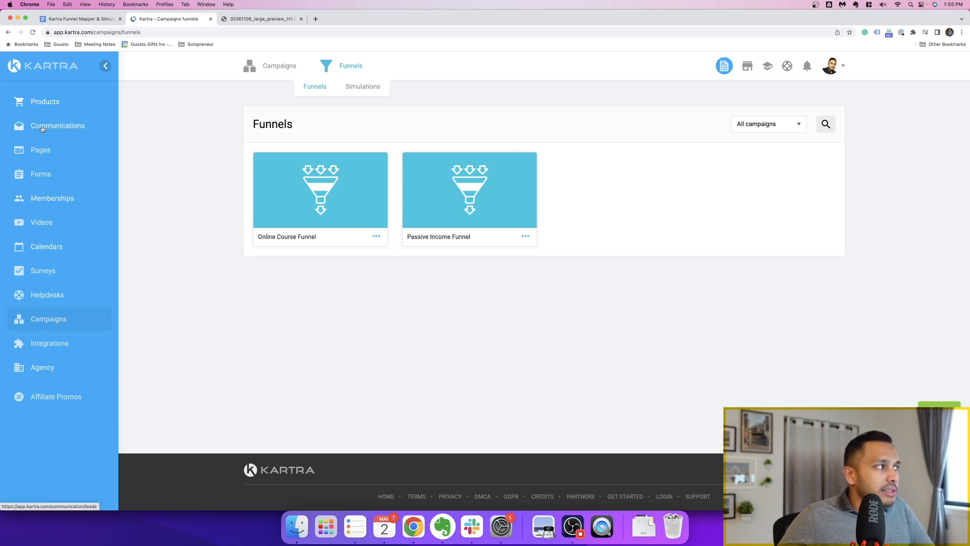
{"action": "mouse_move", "coordinate": [39, 191]}
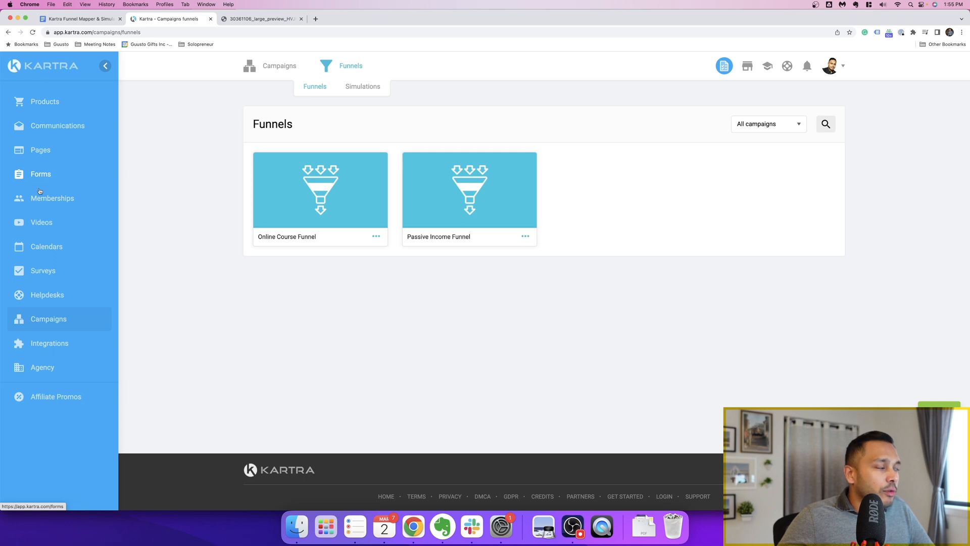
{"action": "mouse_move", "coordinate": [47, 246]}
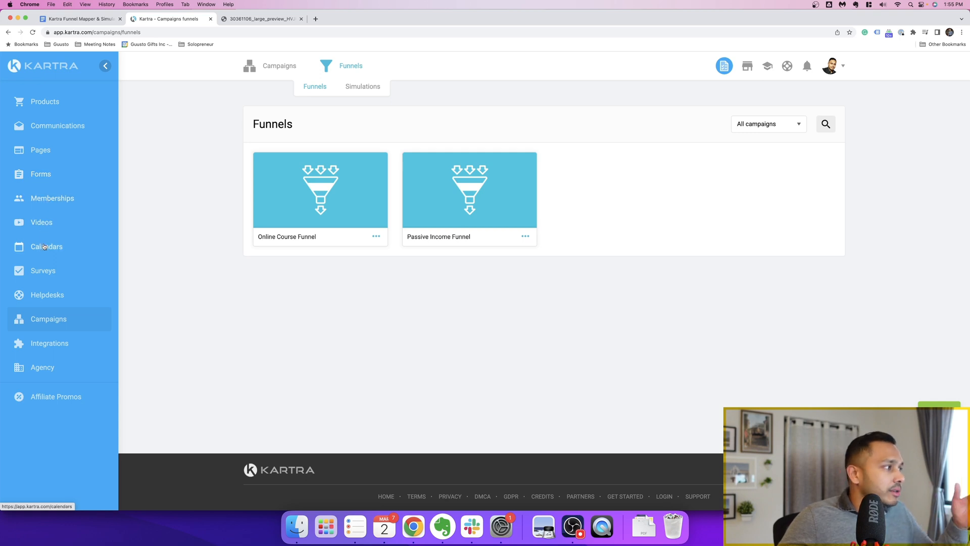
{"action": "mouse_move", "coordinate": [47, 294]}
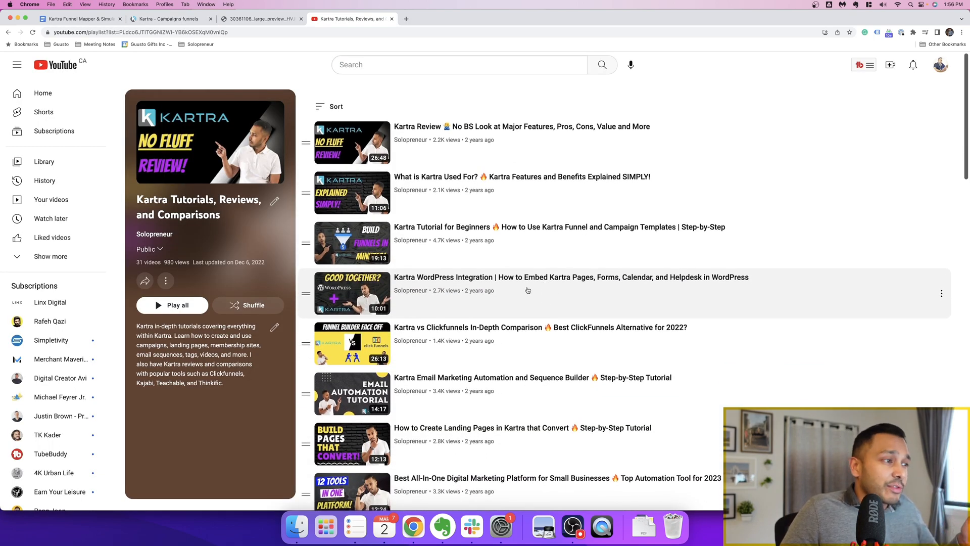
Scroll through the 31 videos in the Kartra Tutorials, Reviews, and Comparisons playlist
{"action": "scroll", "scroll_direction": "down", "scroll_amount": 3}
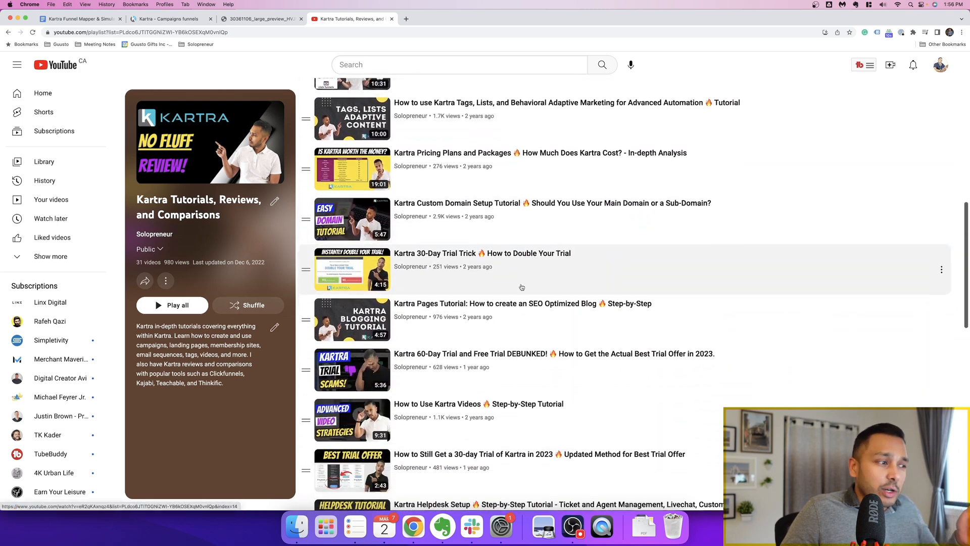
{"action": "scroll", "scroll_direction": "down", "scroll_amount": 3}
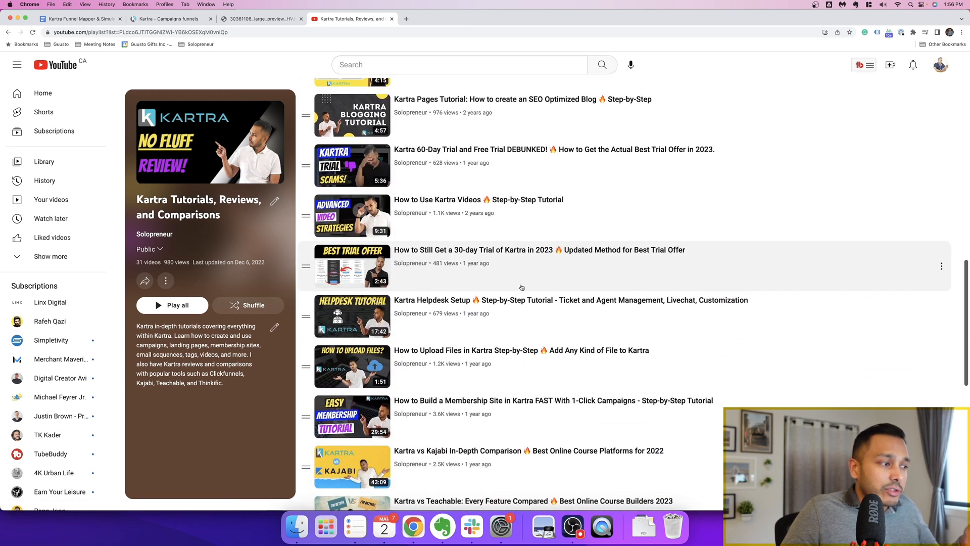
{"action": "scroll", "scroll_direction": "down", "scroll_amount": 3}
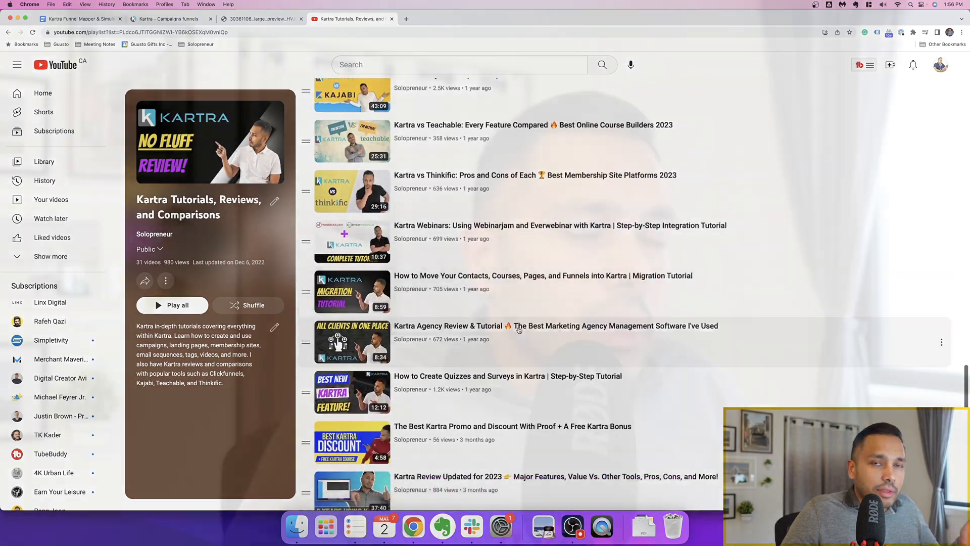